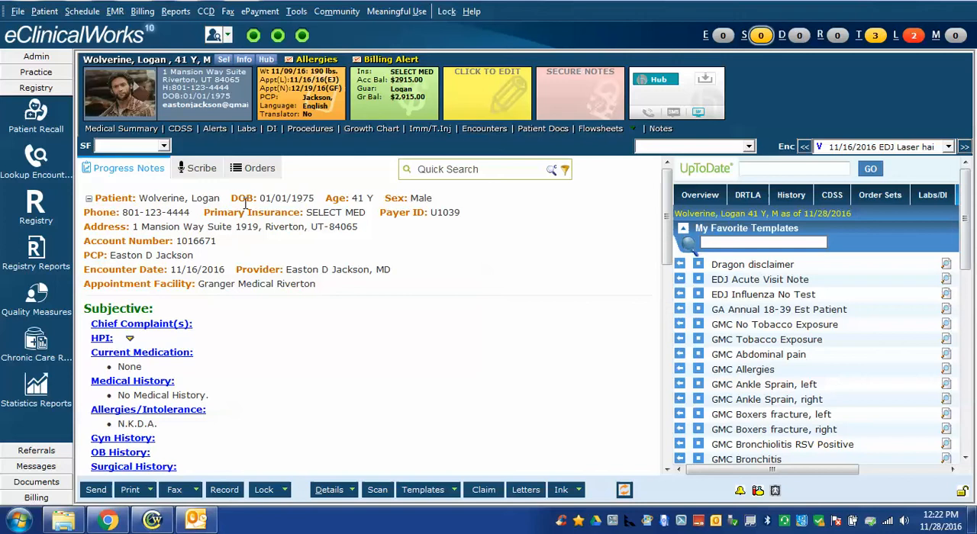
{"action": "mouse_move", "coordinate": [198, 174]}
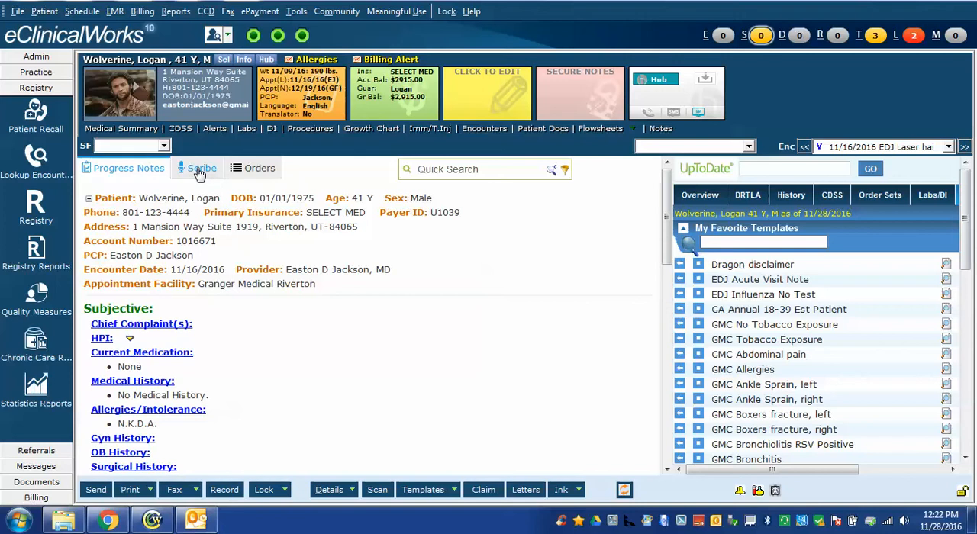
Step: Show the Scribe workspace with the Current Notes panel beside Logan Wolverine's progress note
{"action": "left_click", "coordinate": [201, 168]}
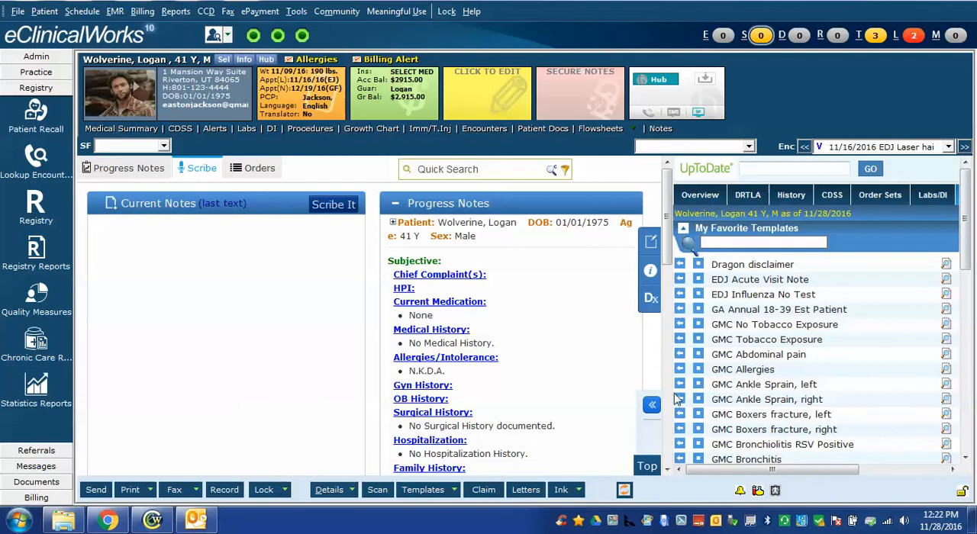
{"action": "mouse_move", "coordinate": [19, 279]}
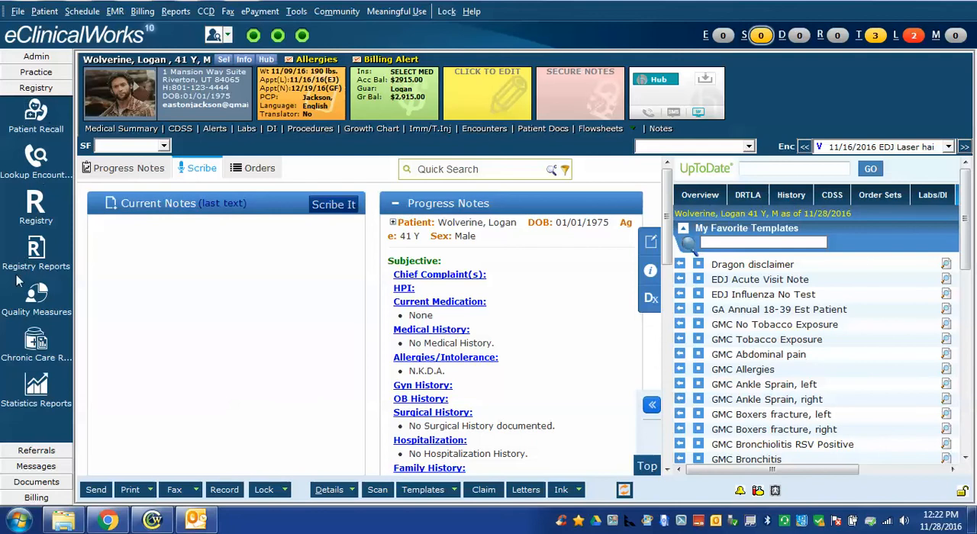
{"action": "mouse_move", "coordinate": [287, 31]}
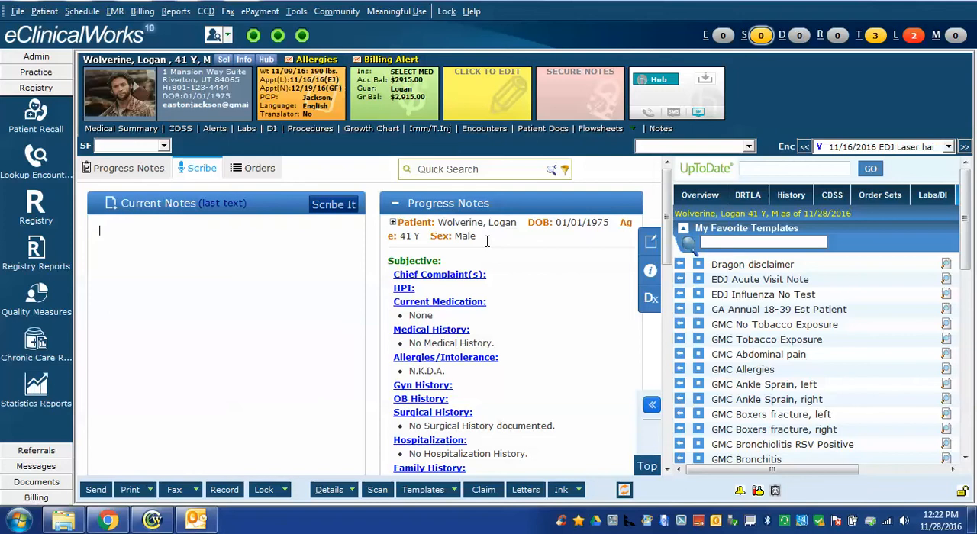
{"action": "mouse_move", "coordinate": [277, 287]}
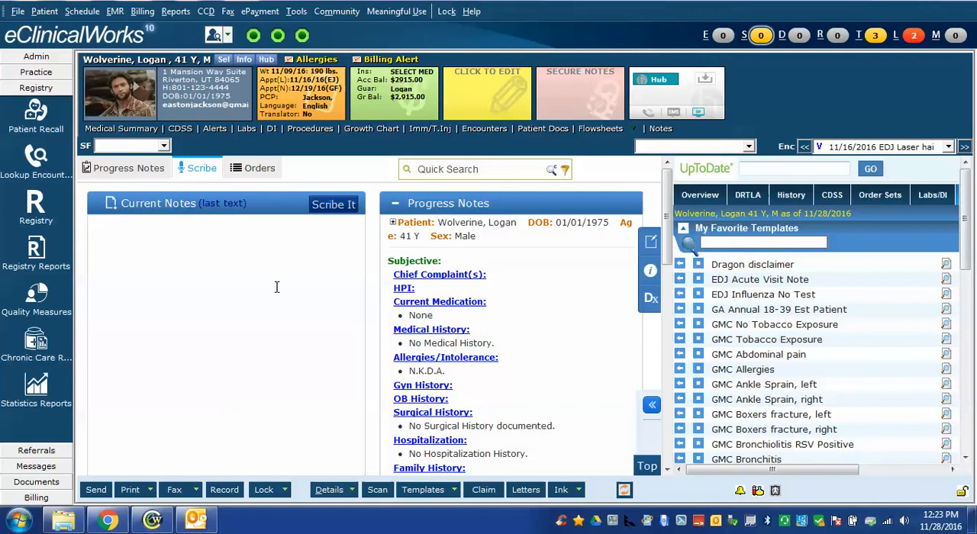
{"action": "mouse_move", "coordinate": [144, 232]}
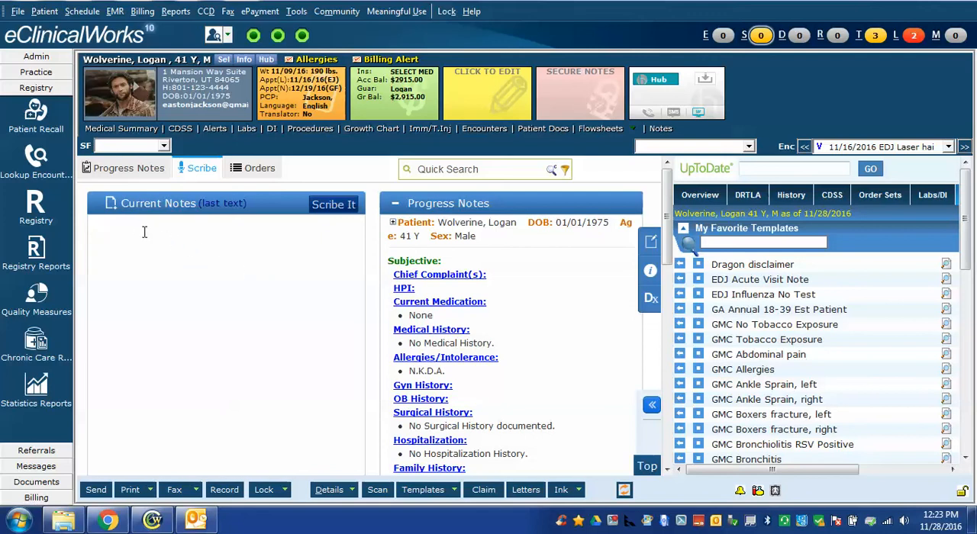
{"action": "mouse_move", "coordinate": [119, 223]}
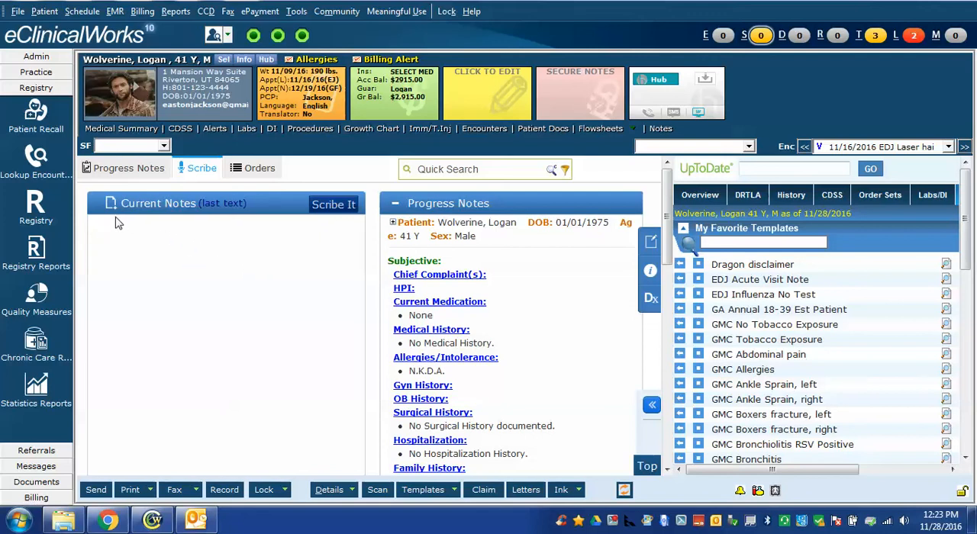
Step: Download the Dragon macros archive Unzip_Me.zip into Downloads\Dragon and show that folder
{"action": "left_click", "coordinate": [111, 203]}
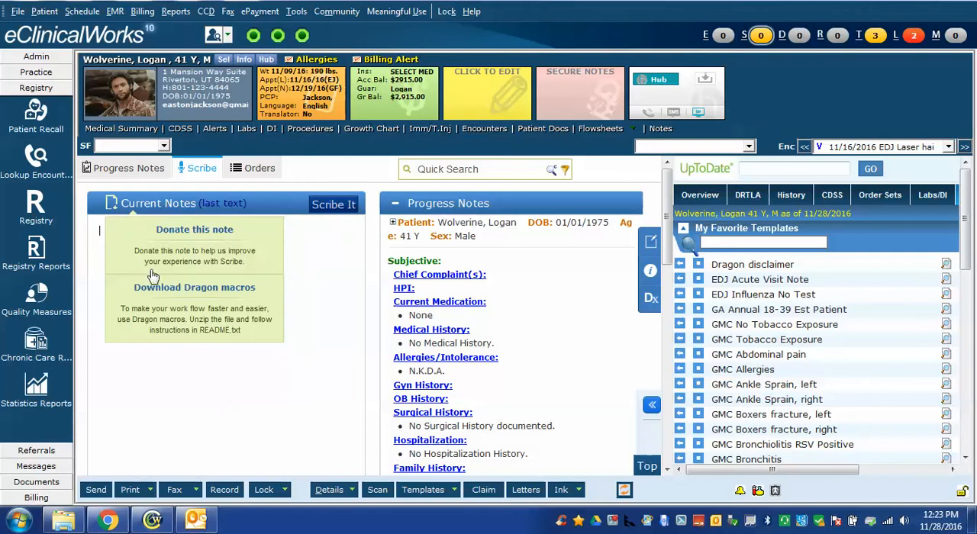
{"action": "mouse_move", "coordinate": [194, 287]}
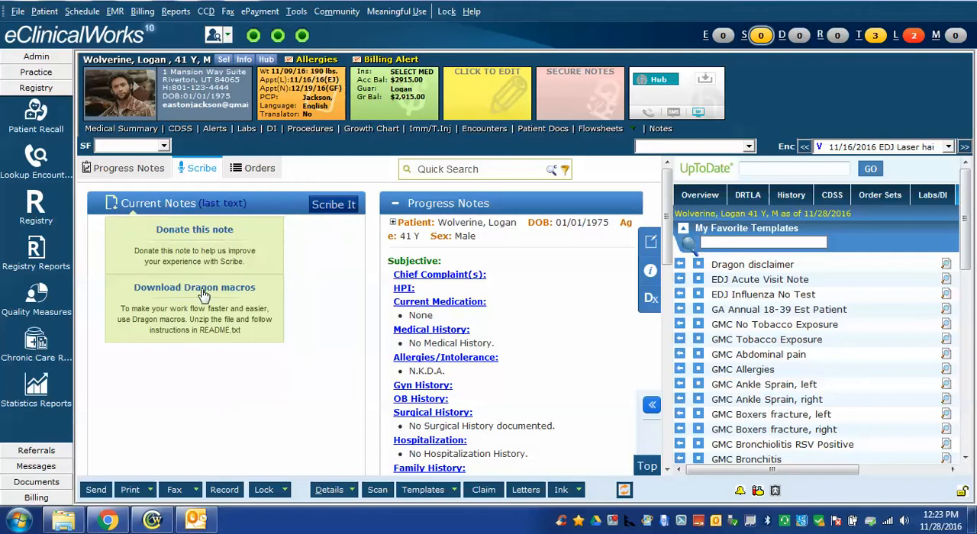
{"action": "left_click", "coordinate": [194, 287]}
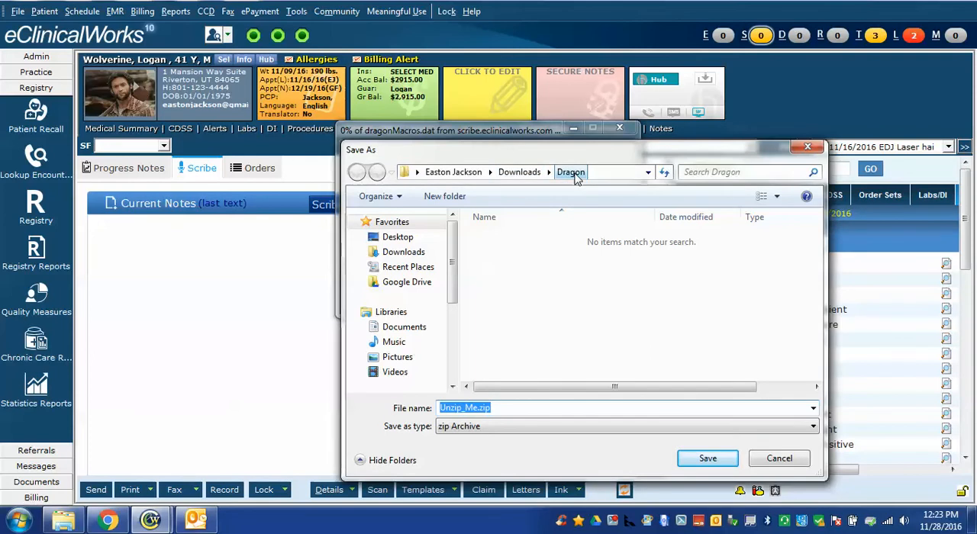
{"action": "left_click", "coordinate": [708, 458]}
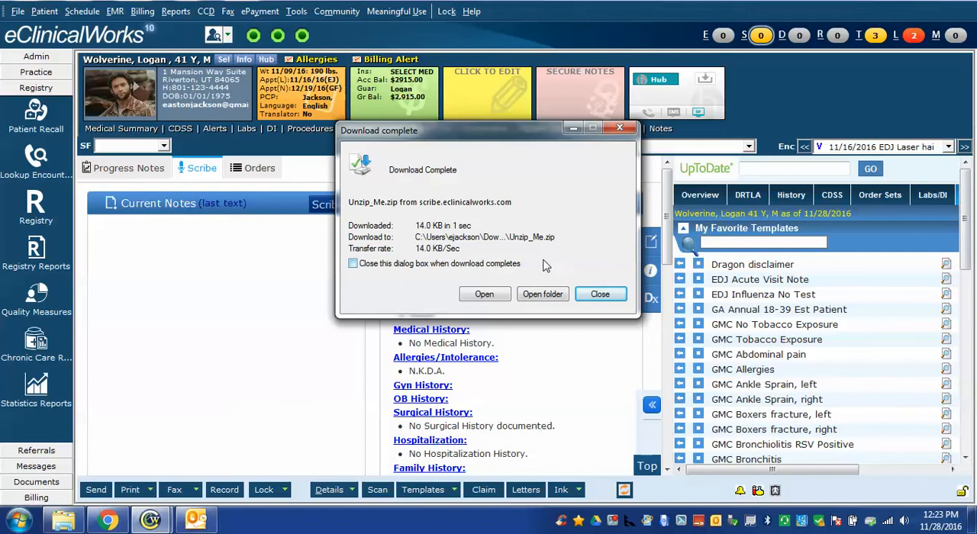
{"action": "left_click", "coordinate": [544, 294]}
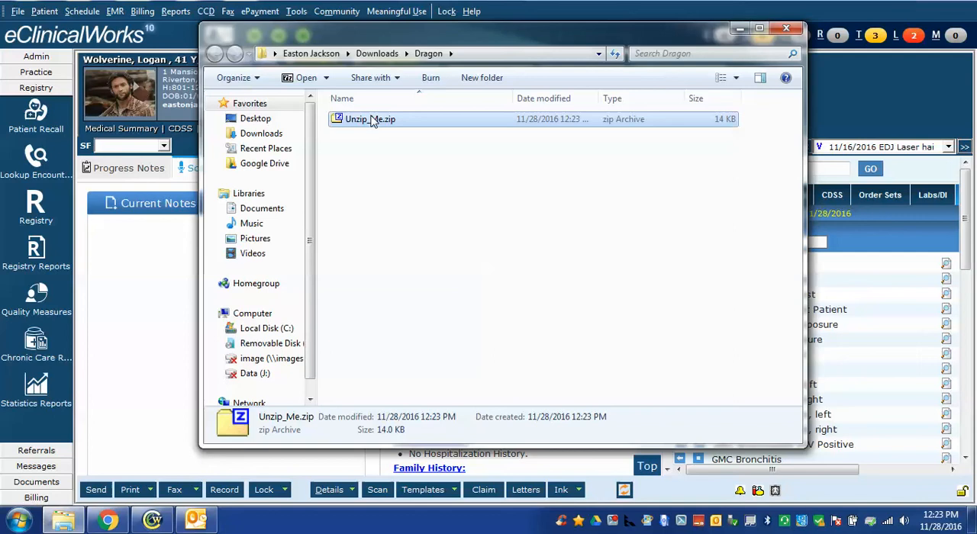
{"action": "mouse_move", "coordinate": [369, 121]}
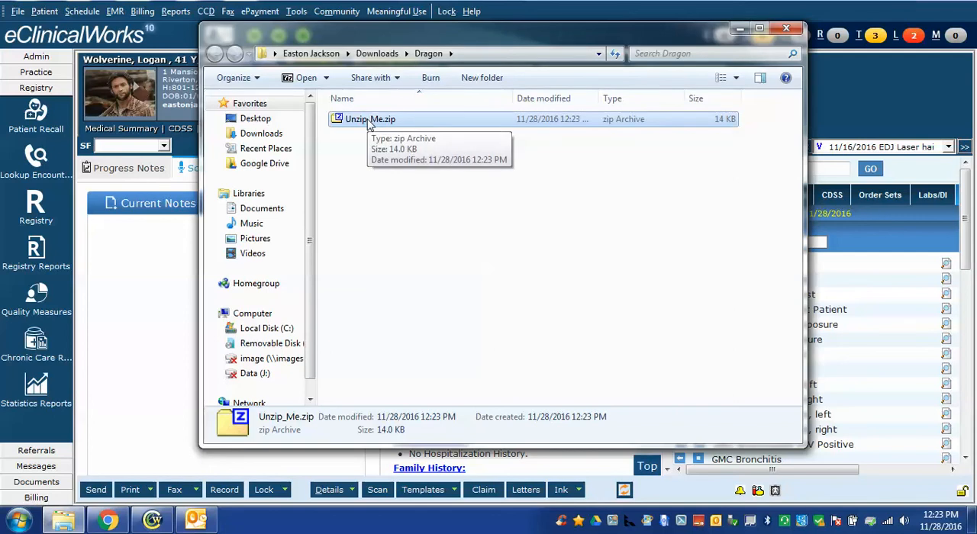
Step: Extract Unzip_Me.zip's Scribe macro files with 7-Zip into the Dragon folder
{"action": "right_click", "coordinate": [366, 119]}
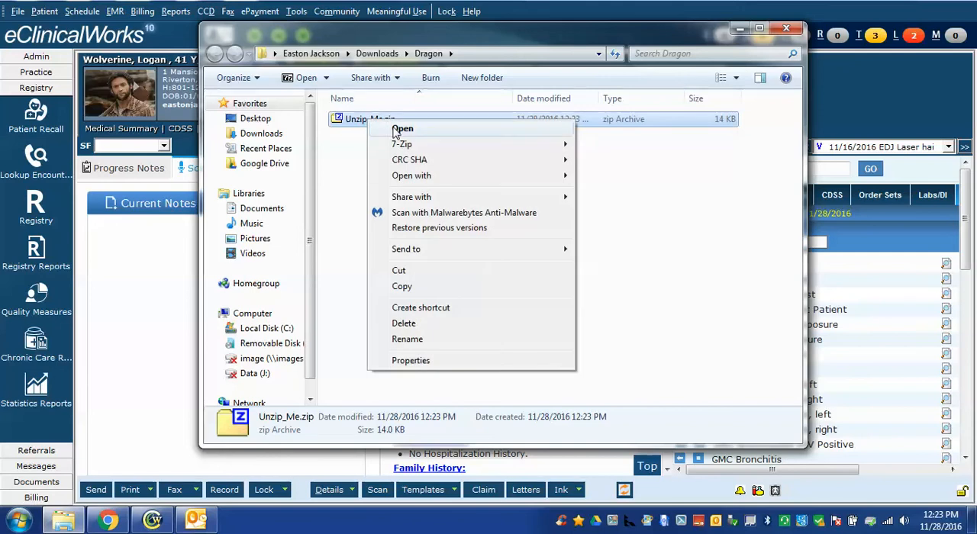
{"action": "left_click", "coordinate": [403, 129]}
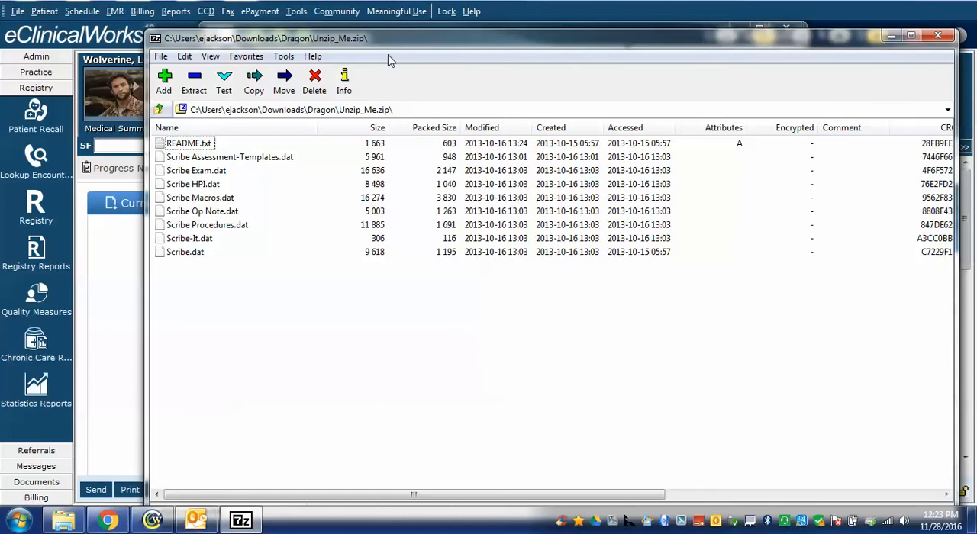
{"action": "mouse_move", "coordinate": [253, 79]}
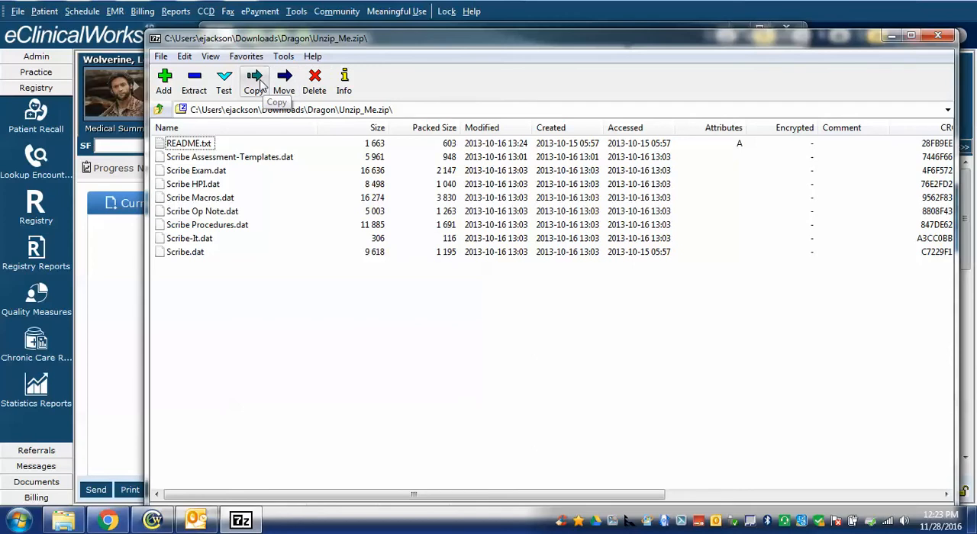
{"action": "mouse_move", "coordinate": [189, 143]}
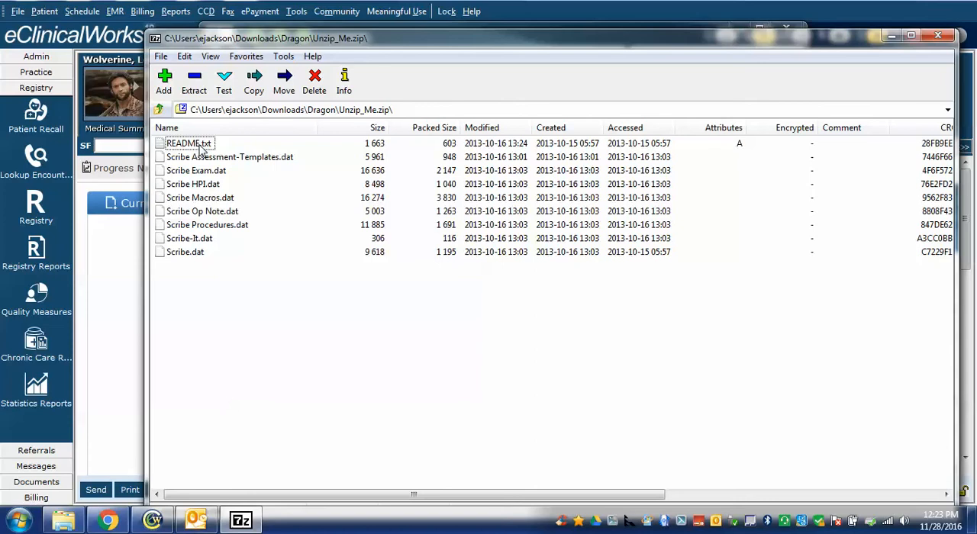
{"action": "left_click", "coordinate": [186, 143]}
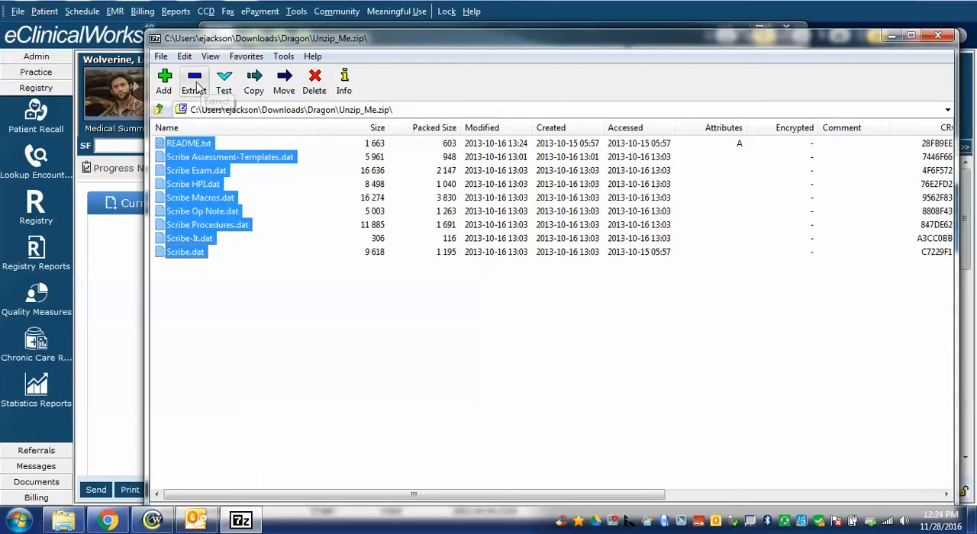
{"action": "mouse_move", "coordinate": [193, 82]}
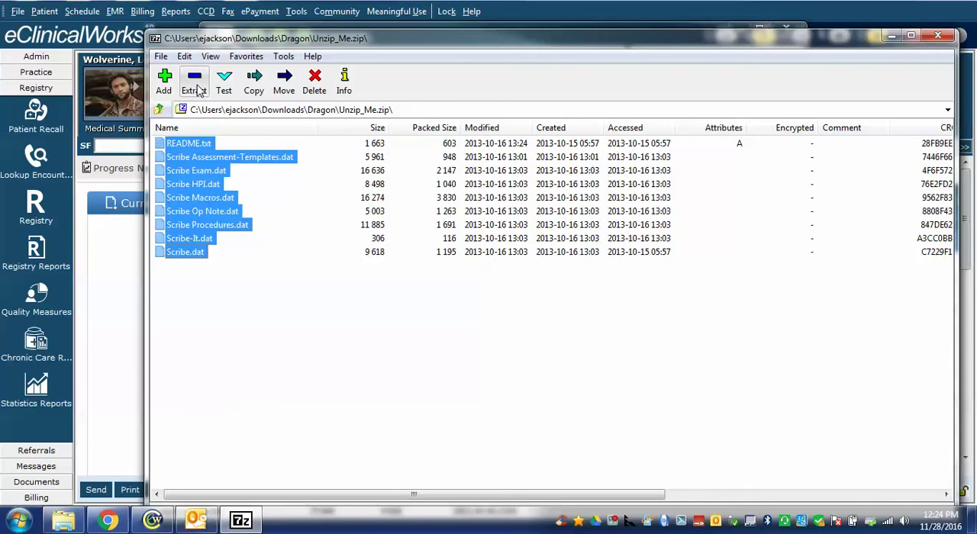
{"action": "left_click", "coordinate": [253, 79]}
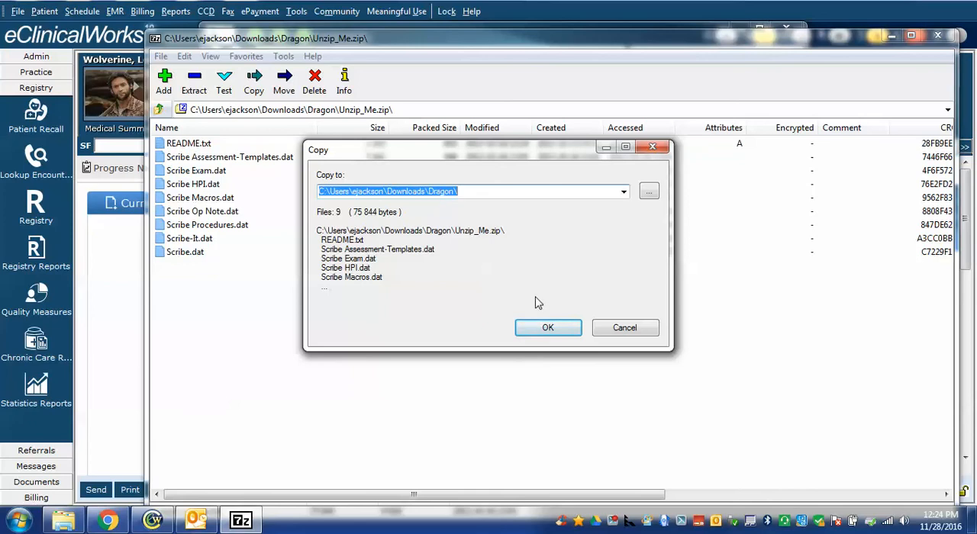
{"action": "left_click", "coordinate": [548, 326]}
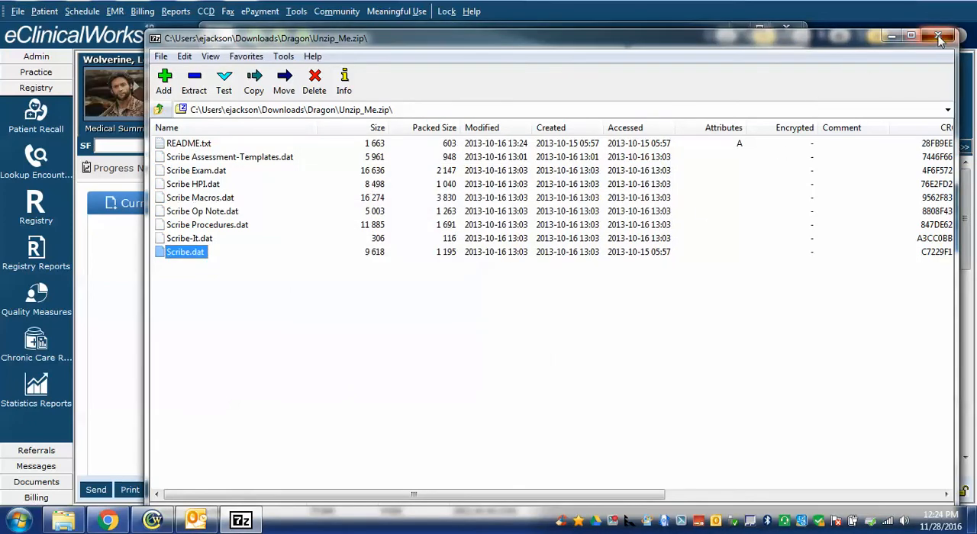
Step: Leave 7-Zip and read README.txt among the extracted Scribe .dat files
{"action": "left_click", "coordinate": [937, 37]}
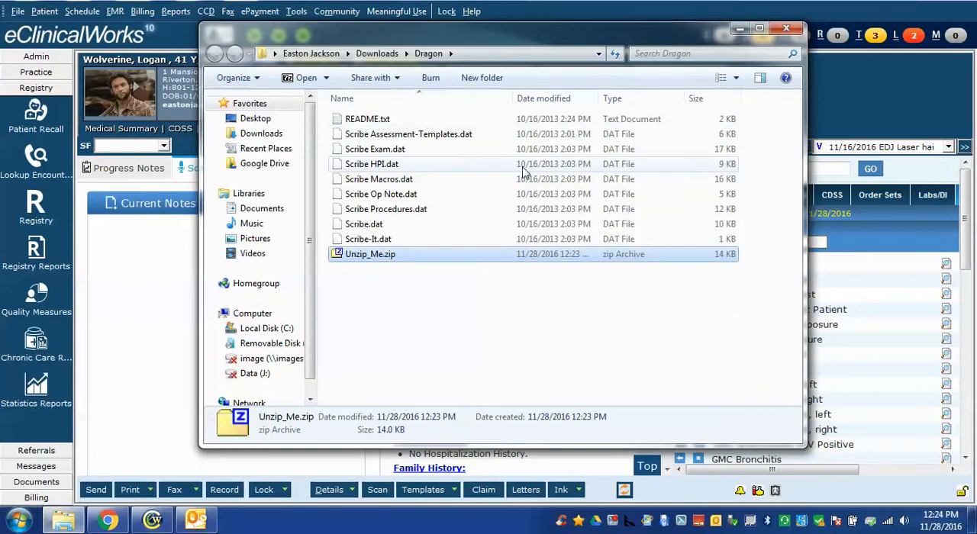
{"action": "mouse_move", "coordinate": [360, 182]}
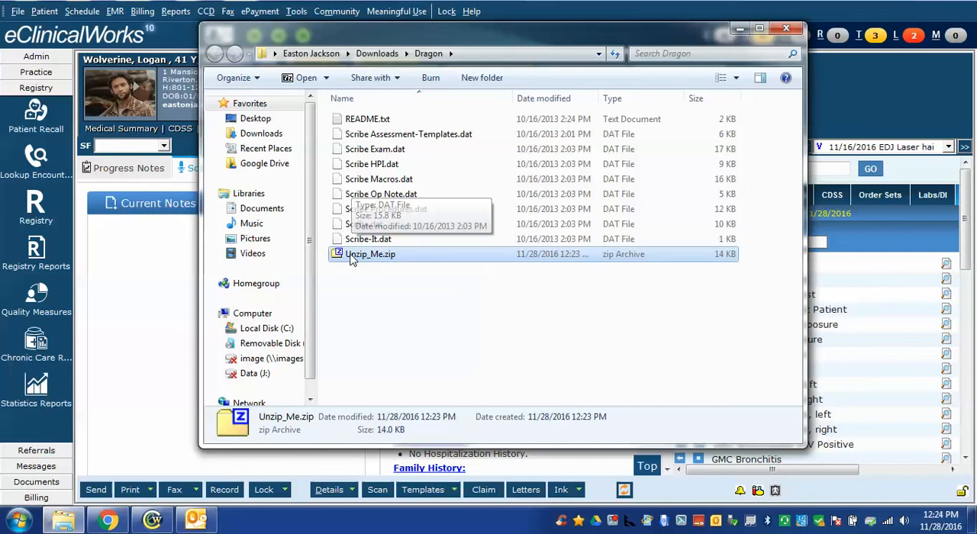
{"action": "mouse_move", "coordinate": [357, 149]}
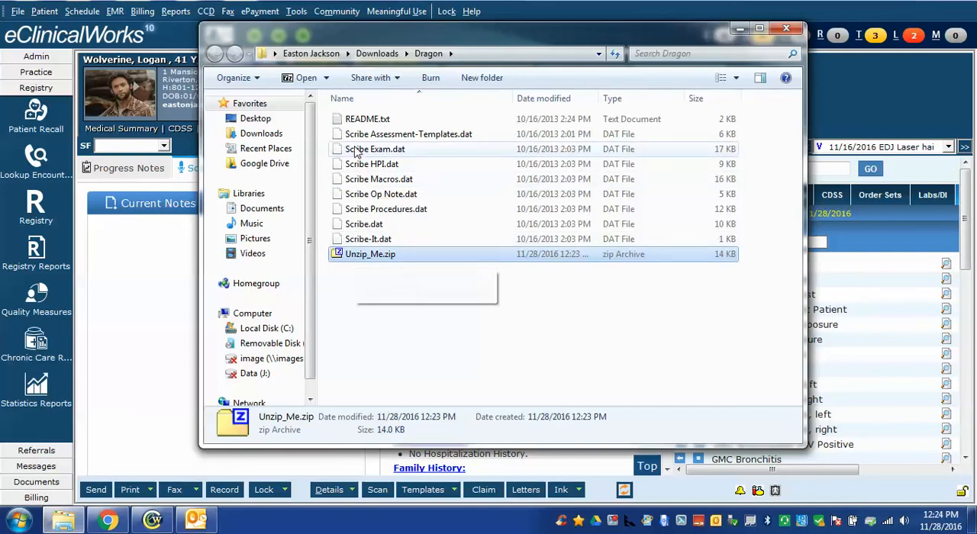
{"action": "mouse_move", "coordinate": [360, 123]}
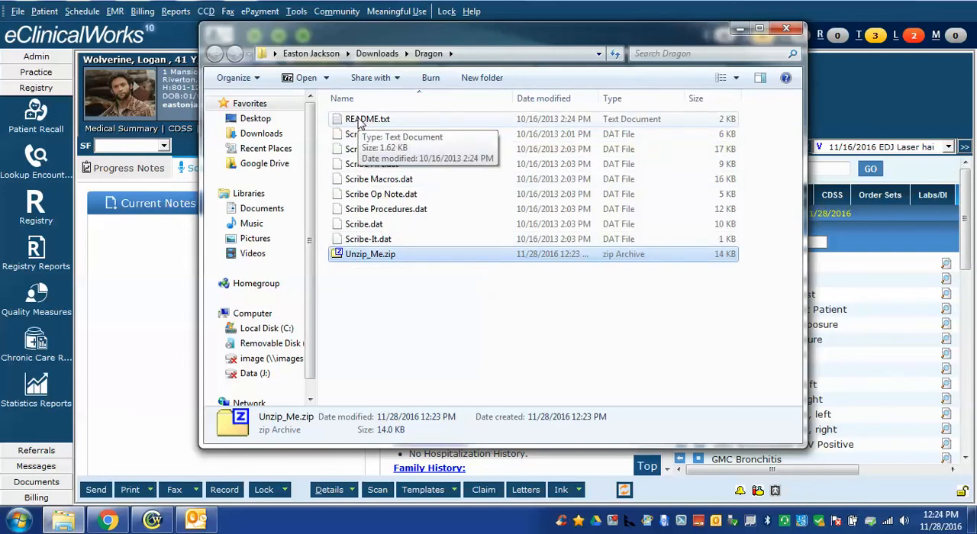
{"action": "double_click", "coordinate": [365, 119]}
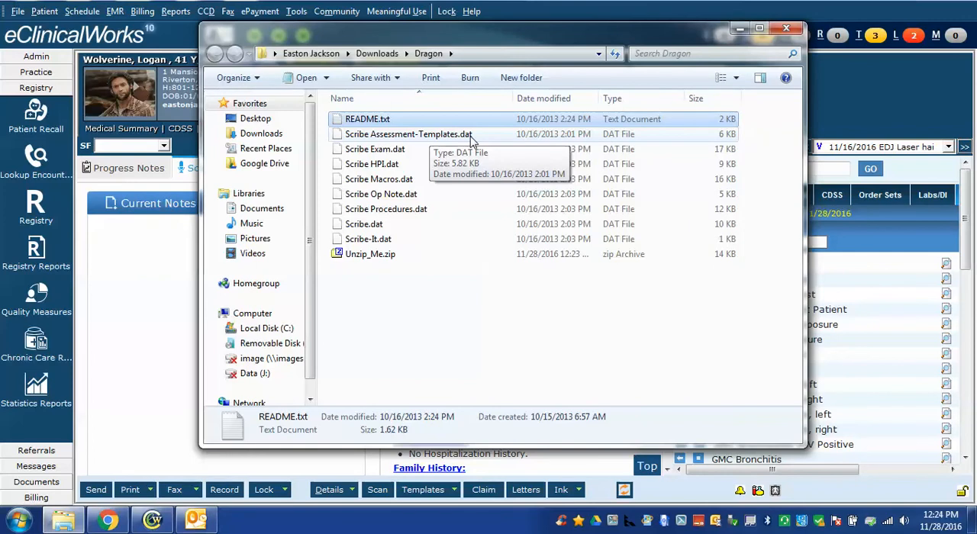
{"action": "mouse_move", "coordinate": [427, 290]}
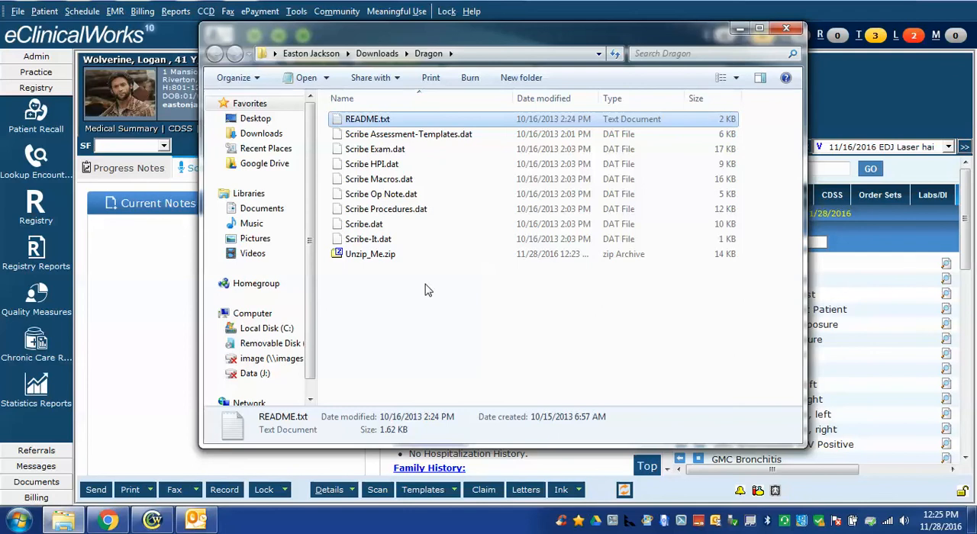
{"action": "mouse_move", "coordinate": [425, 296]}
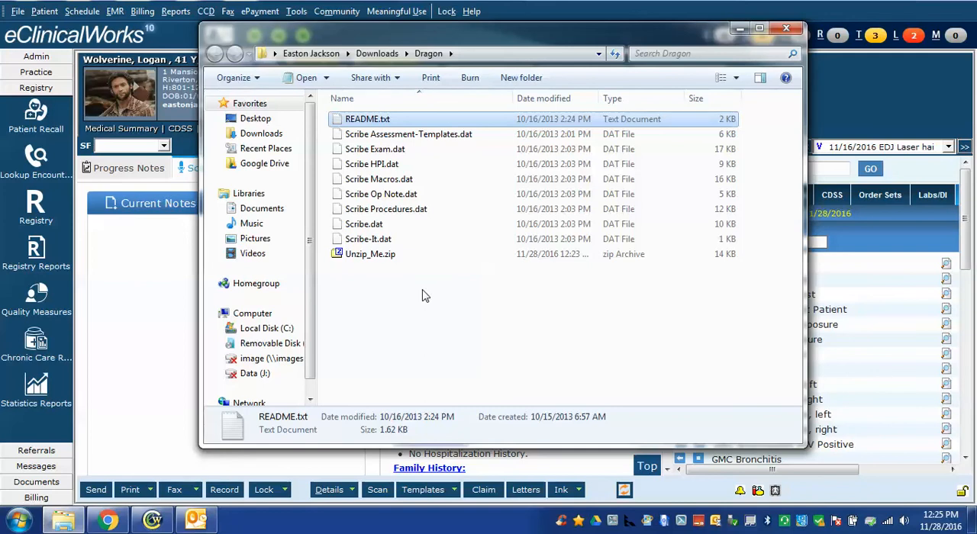
{"action": "mouse_move", "coordinate": [458, 311]}
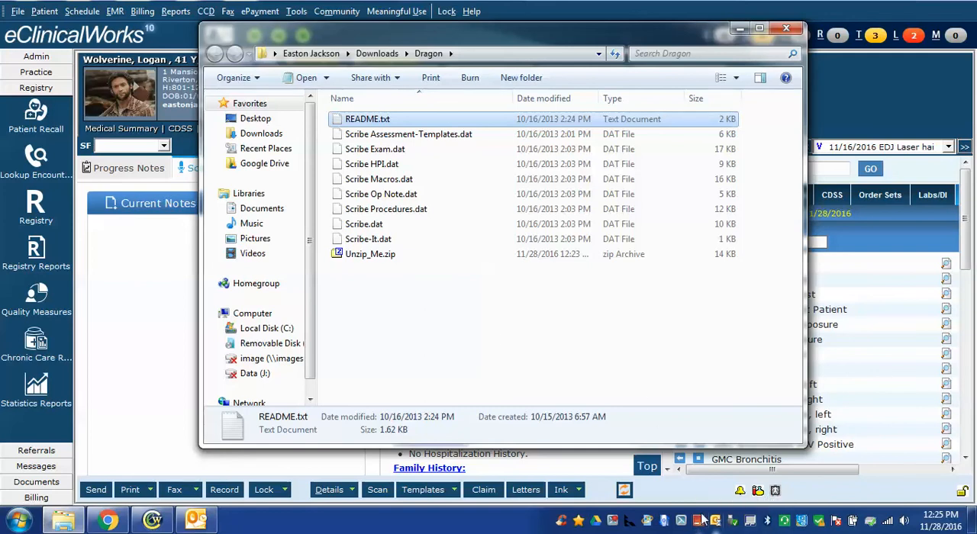
{"action": "mouse_move", "coordinate": [699, 518]}
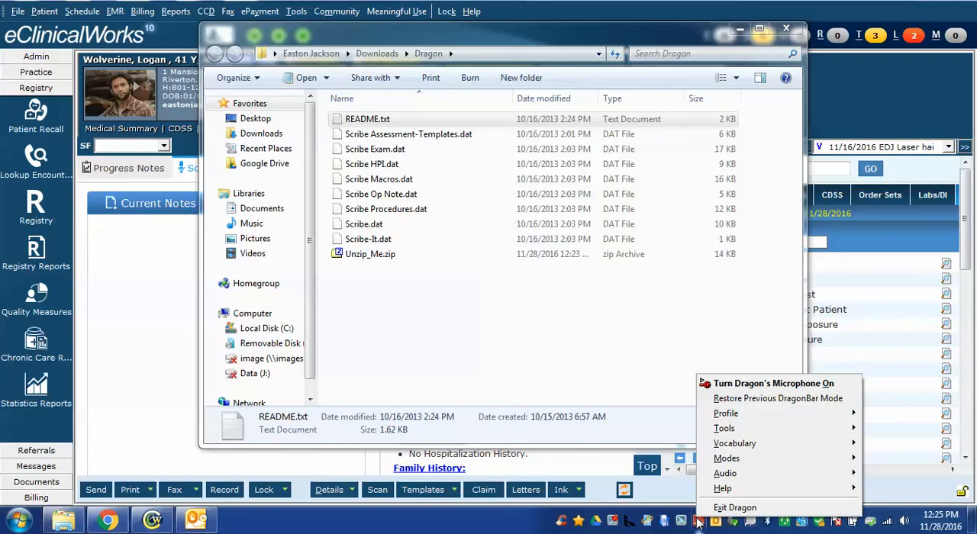
{"action": "mouse_move", "coordinate": [723, 427]}
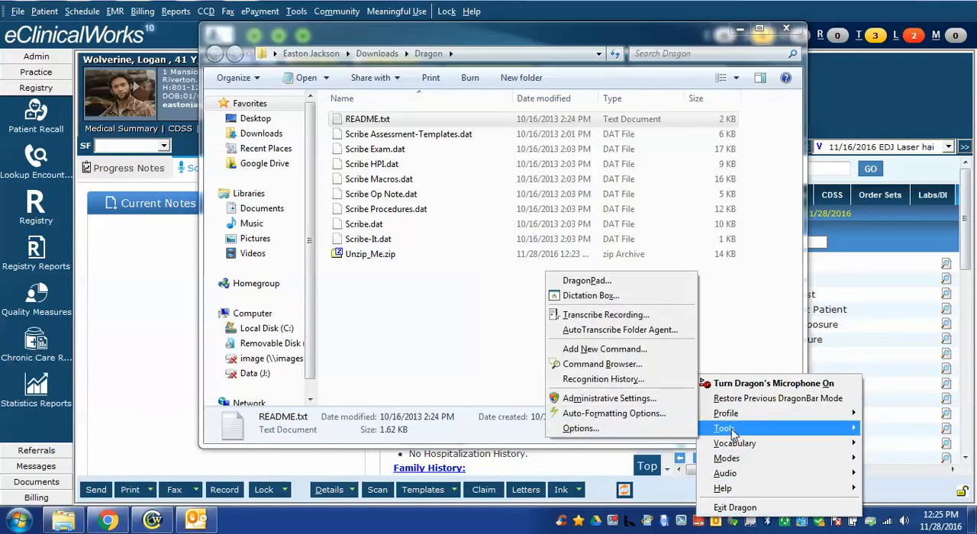
{"action": "mouse_move", "coordinate": [601, 363]}
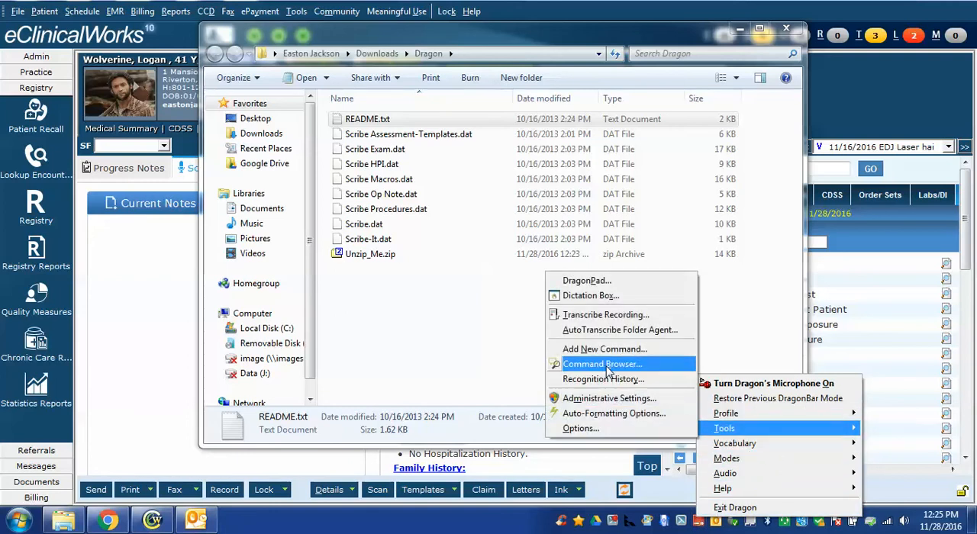
Step: Bring up Dragon's Command Browser listing MyCommands, closing and reopening it once
{"action": "left_click", "coordinate": [602, 363]}
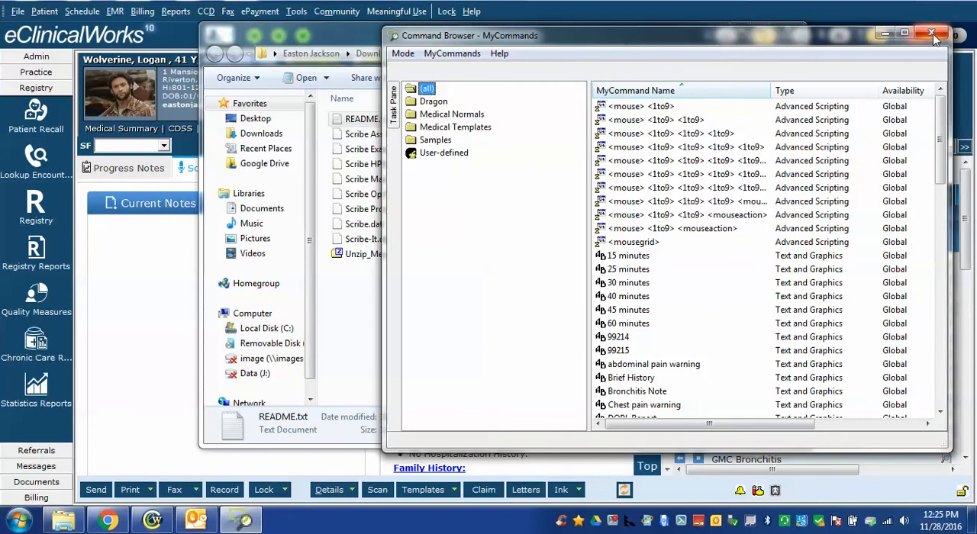
{"action": "mouse_move", "coordinate": [934, 28]}
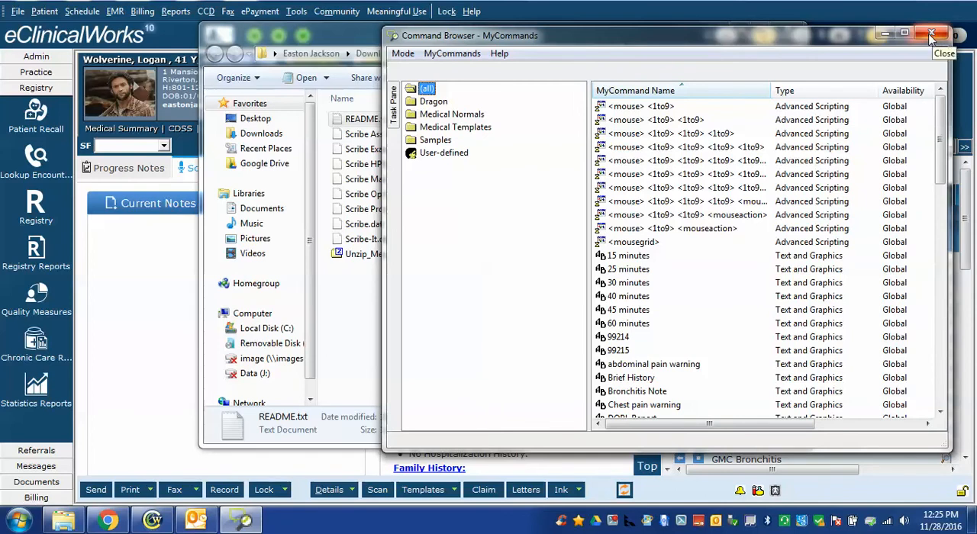
{"action": "left_click", "coordinate": [923, 31]}
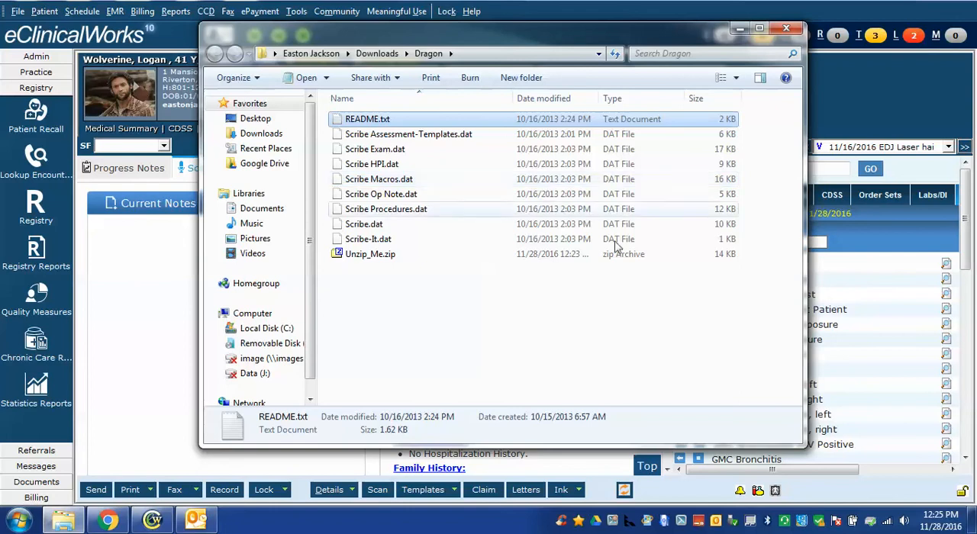
{"action": "mouse_move", "coordinate": [699, 520]}
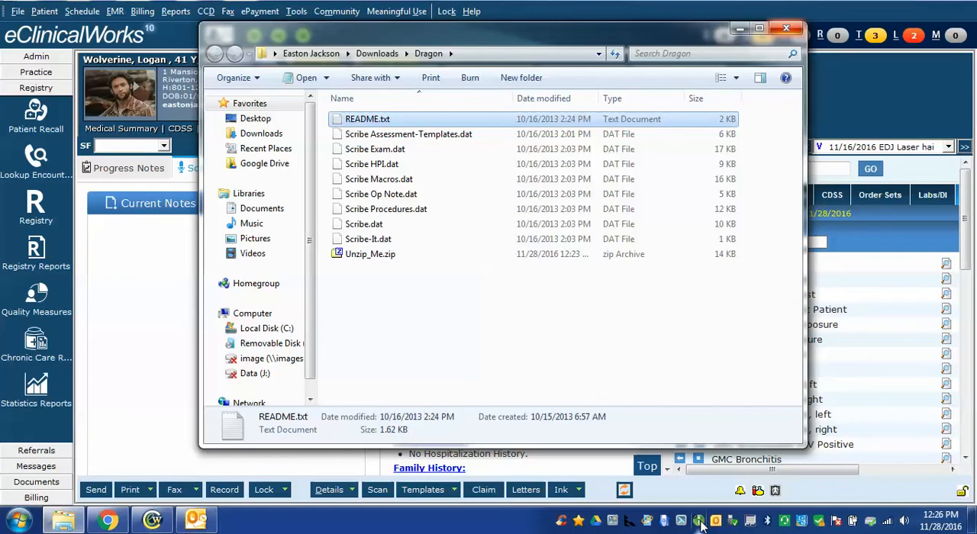
{"action": "left_click", "coordinate": [699, 520]}
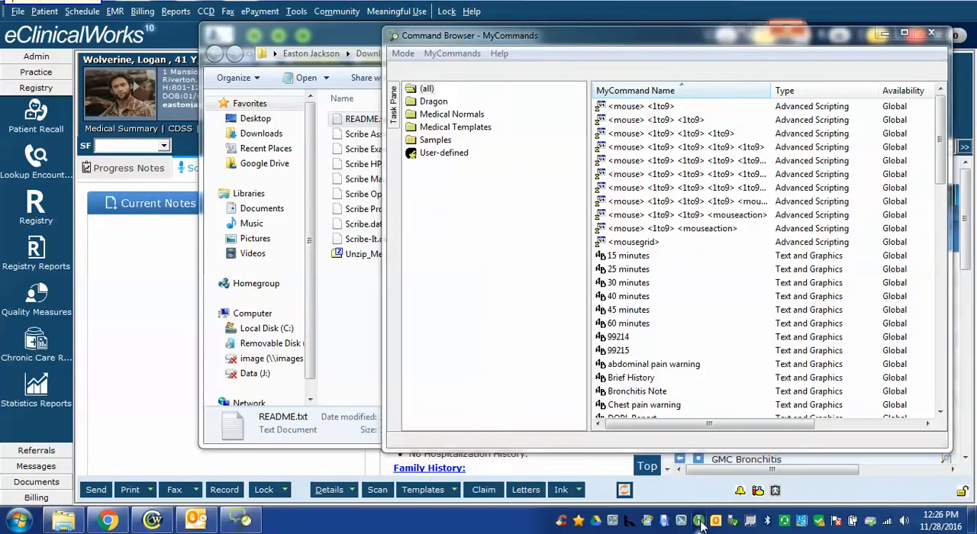
{"action": "left_click", "coordinate": [425, 89]}
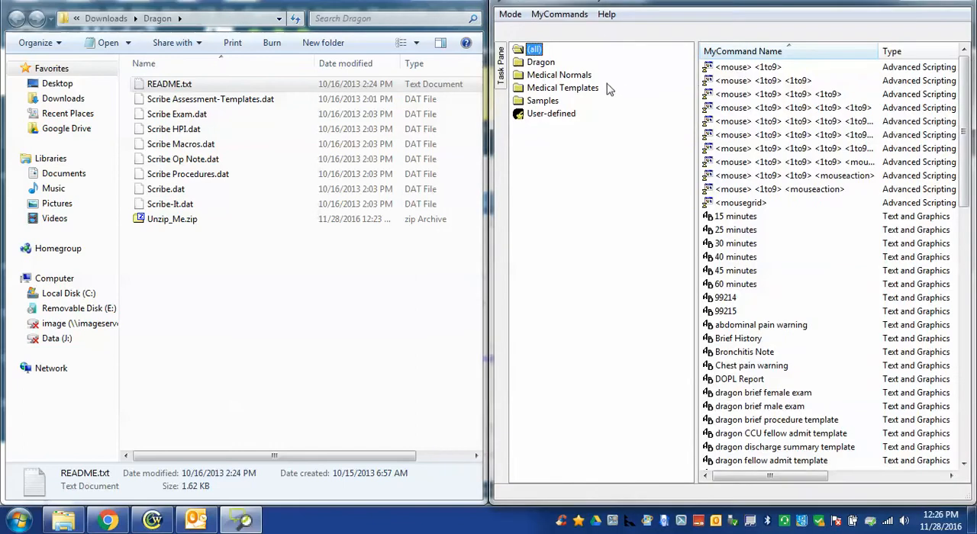
{"action": "mouse_move", "coordinate": [522, 87]}
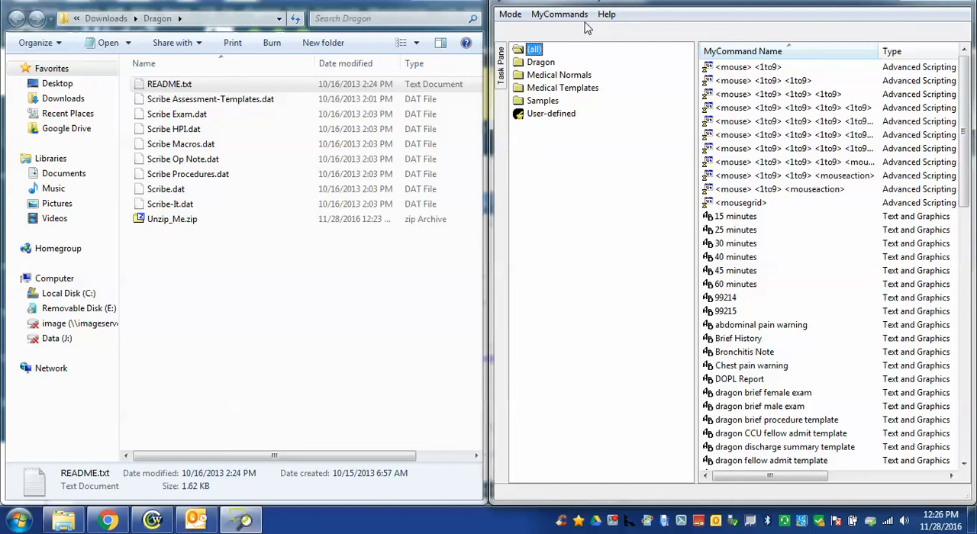
Step: Drop down the MyCommands menu with Explorer and the Command Browser side by side
{"action": "left_click", "coordinate": [559, 13]}
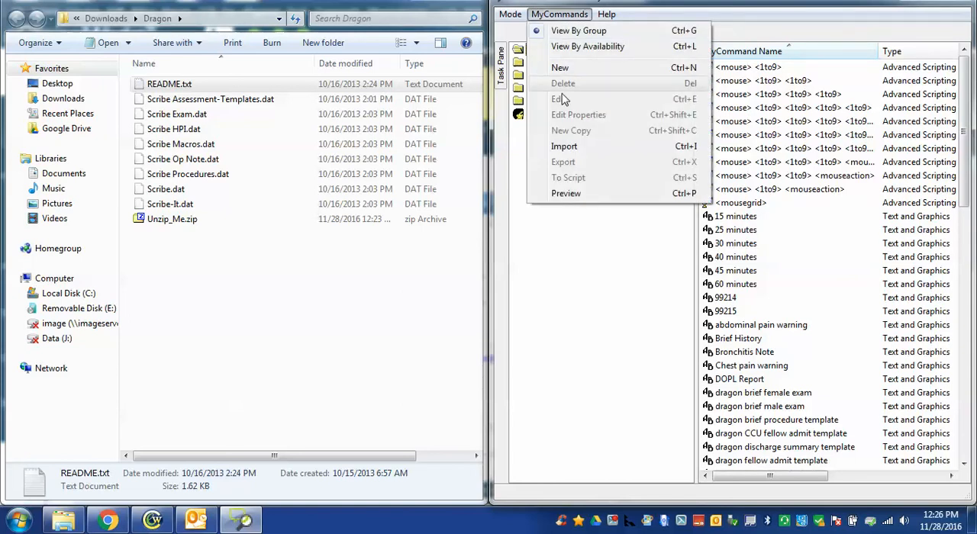
Step: Import Scribe Assessment-Templates.dat and show its new ScribeAssessment-Template-Orderset group
{"action": "left_click", "coordinate": [565, 147]}
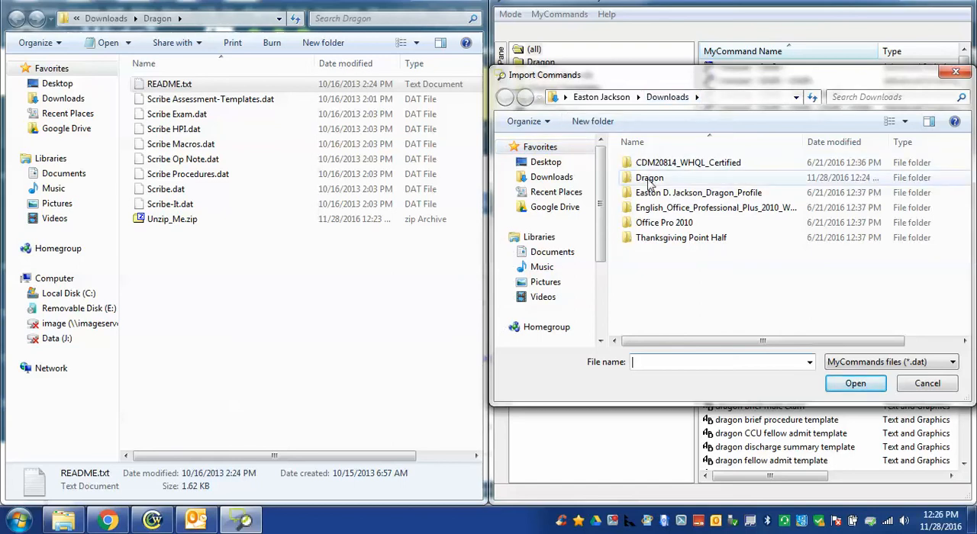
{"action": "double_click", "coordinate": [649, 177]}
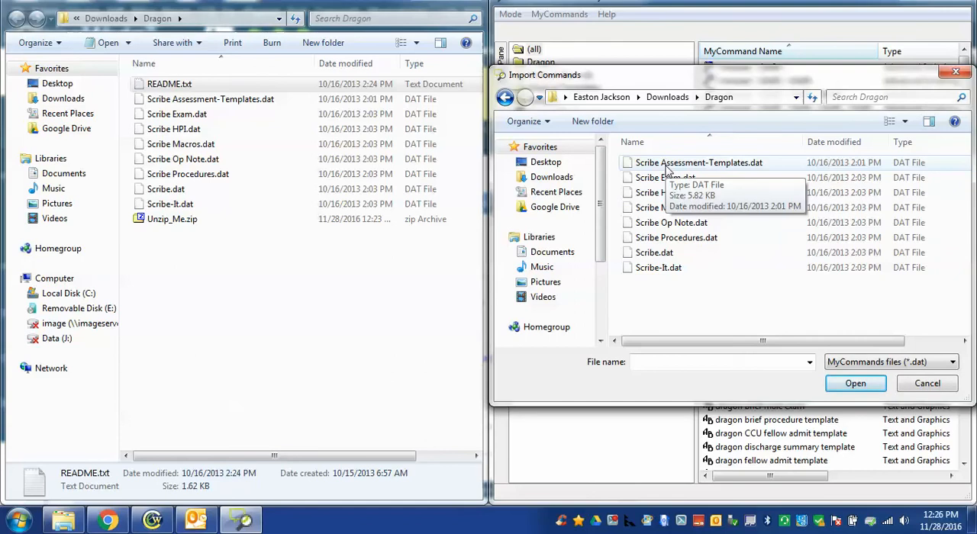
{"action": "left_click", "coordinate": [697, 161]}
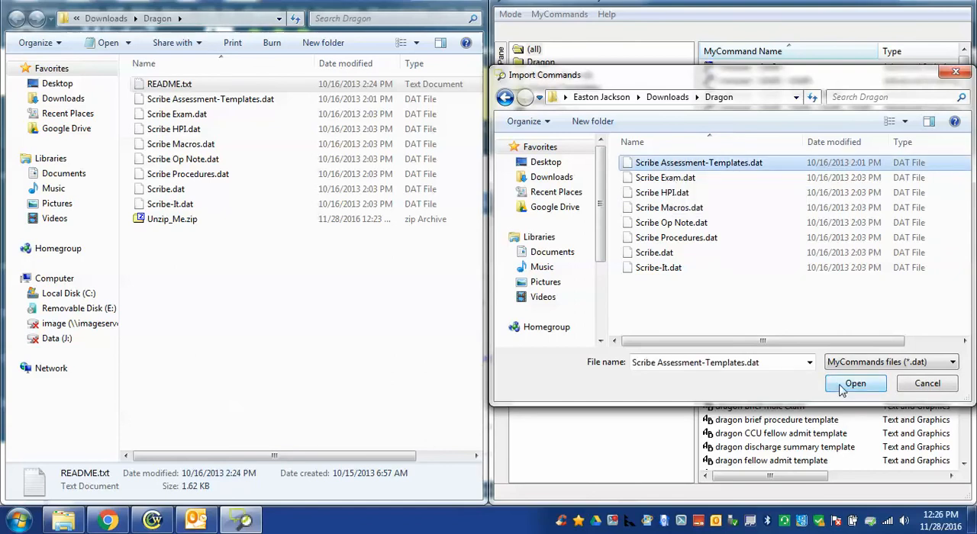
{"action": "left_click", "coordinate": [854, 383]}
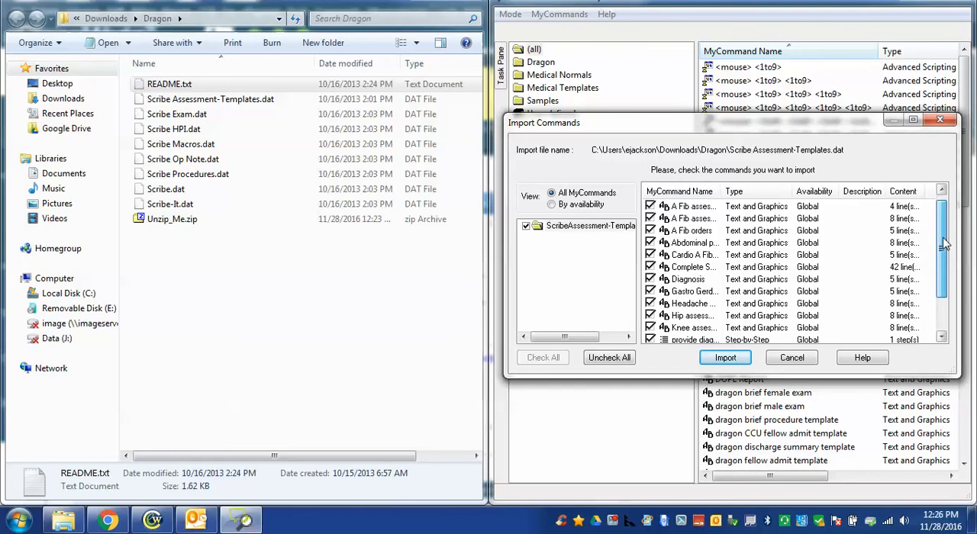
{"action": "scroll", "scroll_direction": "down", "scroll_amount": 3}
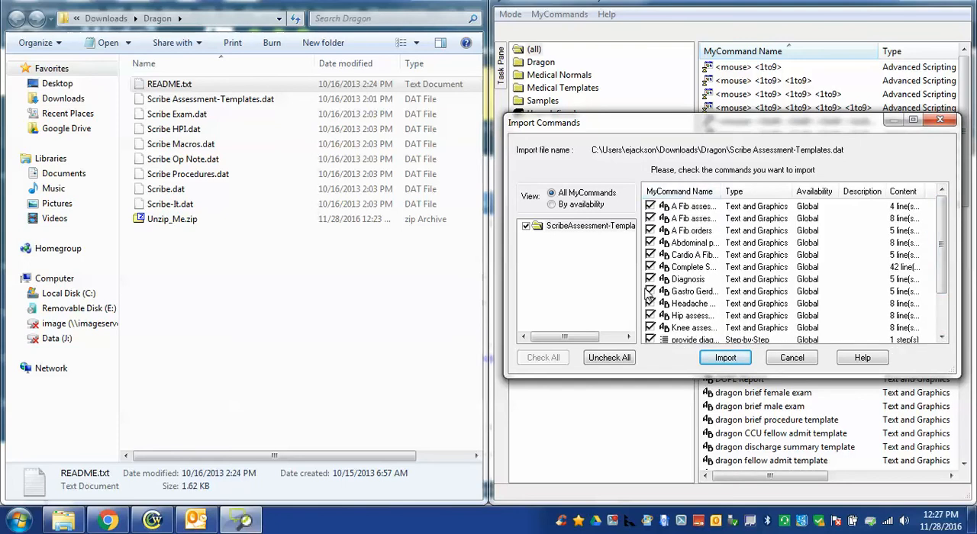
{"action": "left_click", "coordinate": [724, 357]}
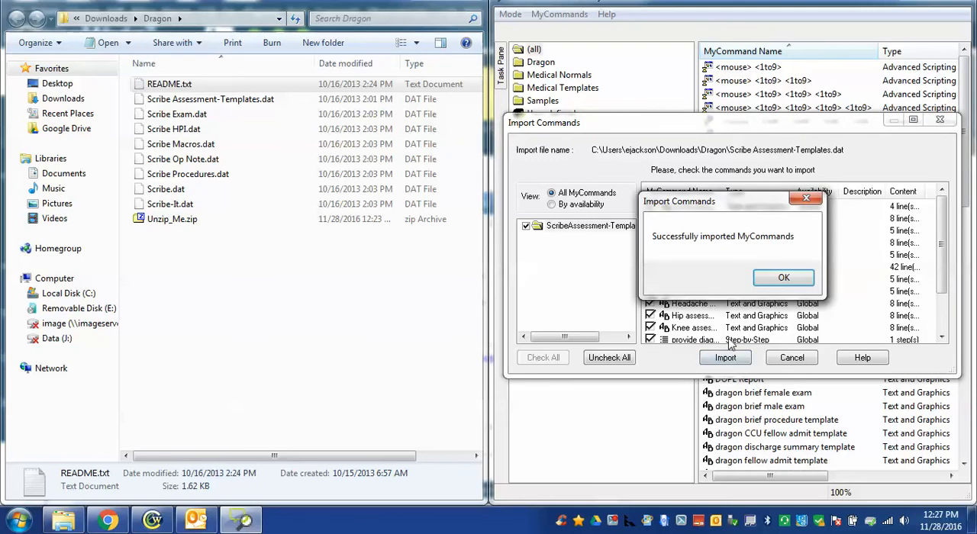
{"action": "left_click", "coordinate": [784, 278]}
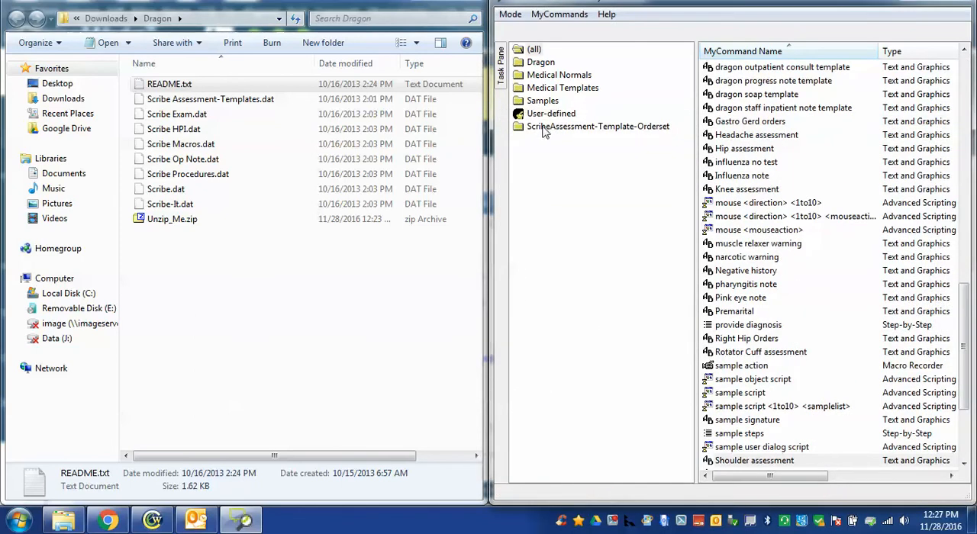
{"action": "left_click", "coordinate": [598, 126]}
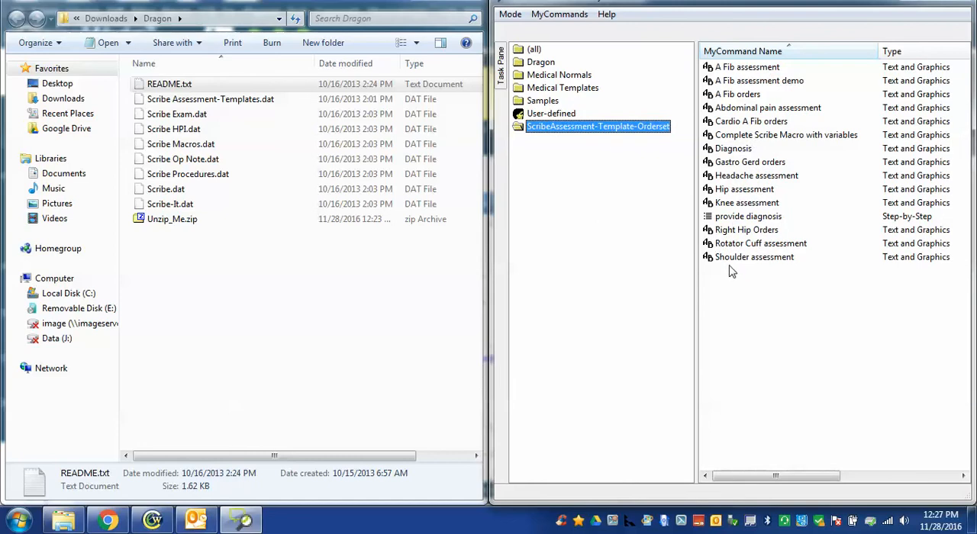
{"action": "mouse_move", "coordinate": [637, 201]}
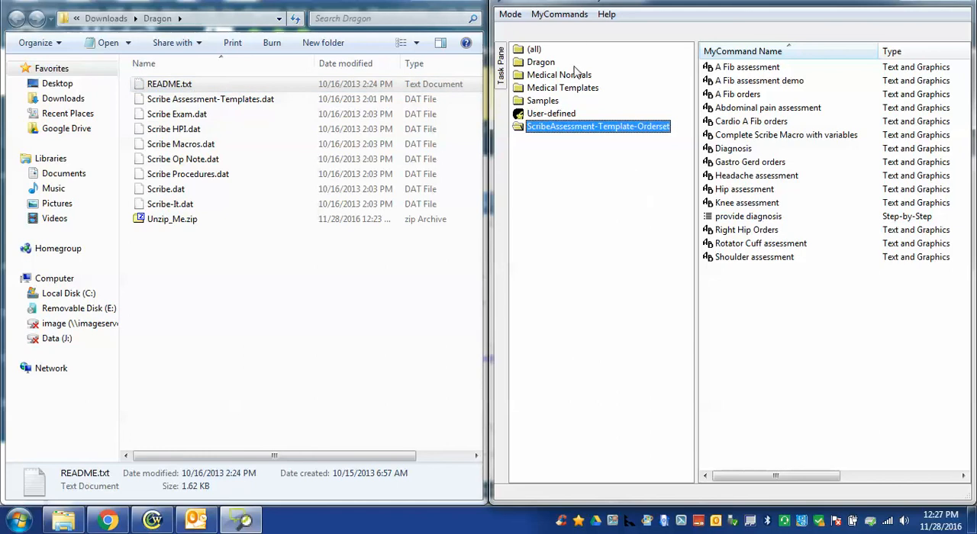
{"action": "mouse_move", "coordinate": [573, 38]}
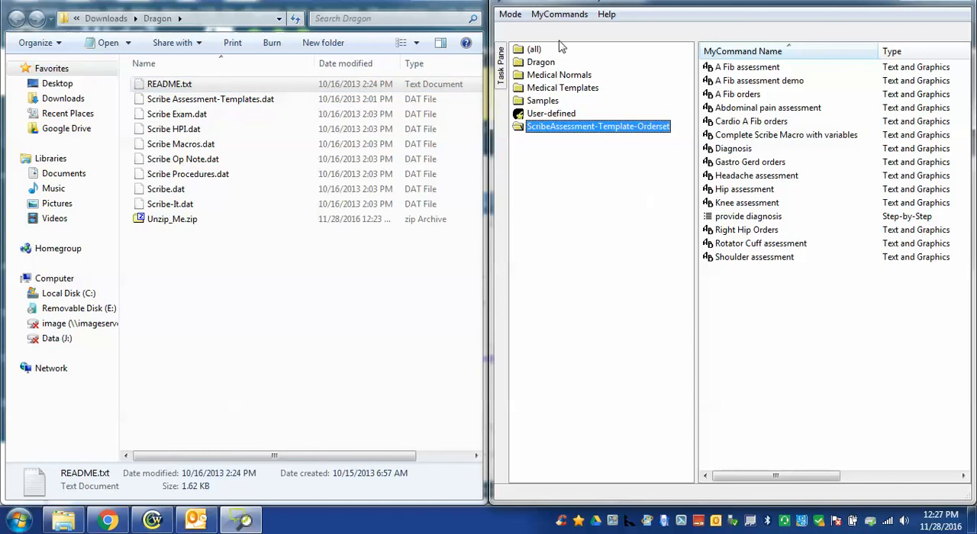
Step: Import the Scribe Exam, Scribe HPI and Scribe Macros command files
{"action": "left_click", "coordinate": [559, 14]}
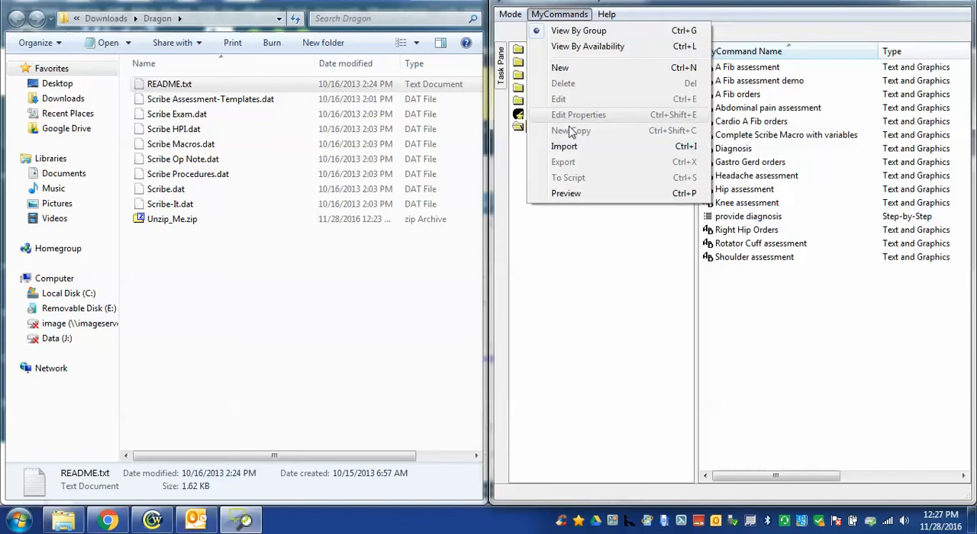
{"action": "left_click", "coordinate": [565, 146]}
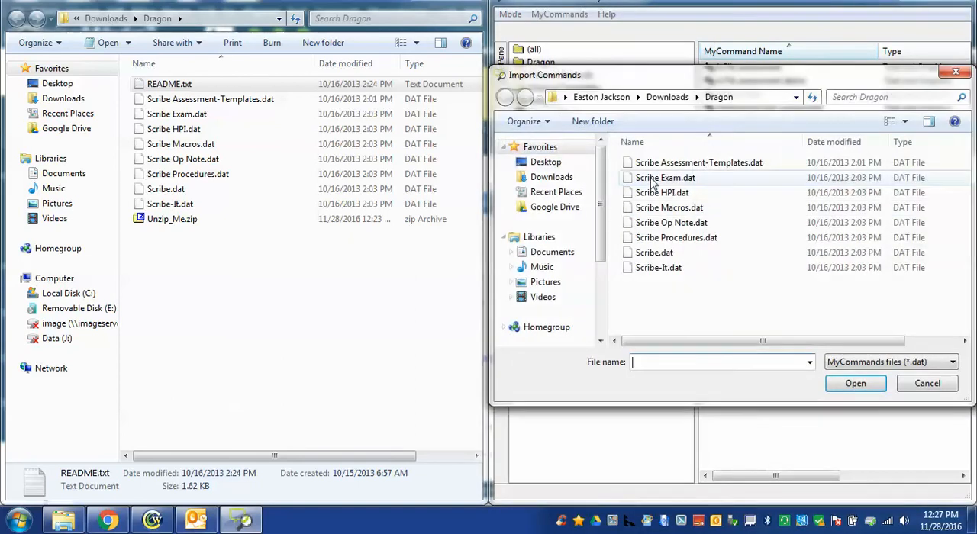
{"action": "double_click", "coordinate": [665, 177]}
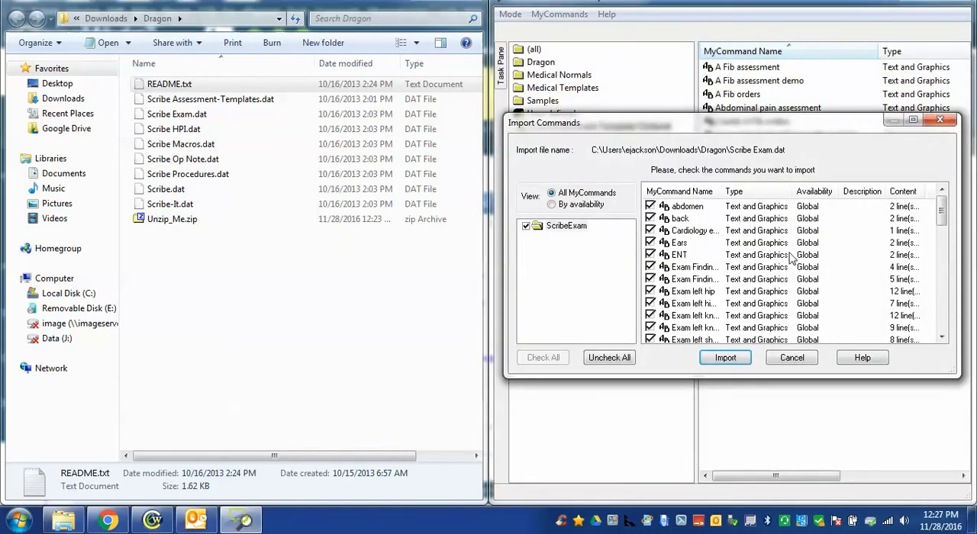
{"action": "left_click", "coordinate": [725, 357]}
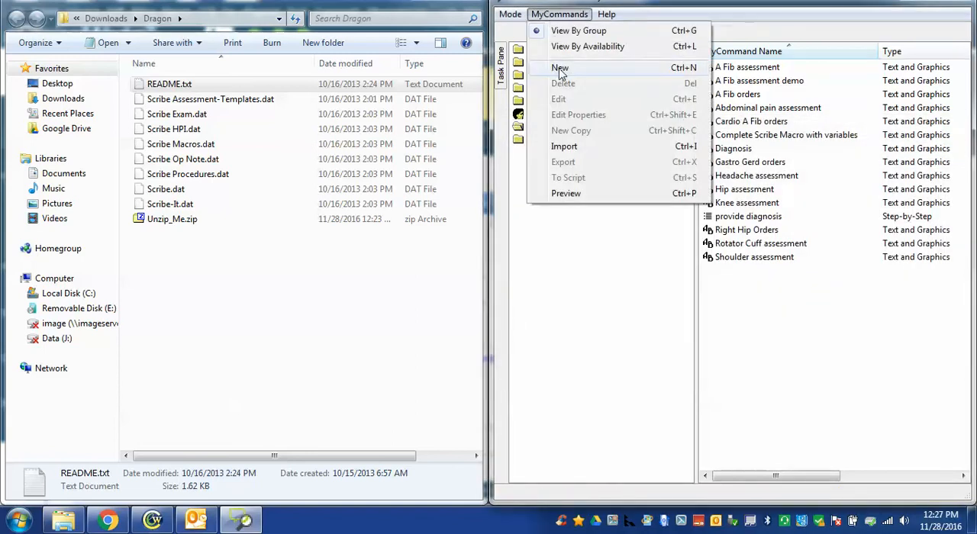
{"action": "left_click", "coordinate": [564, 147]}
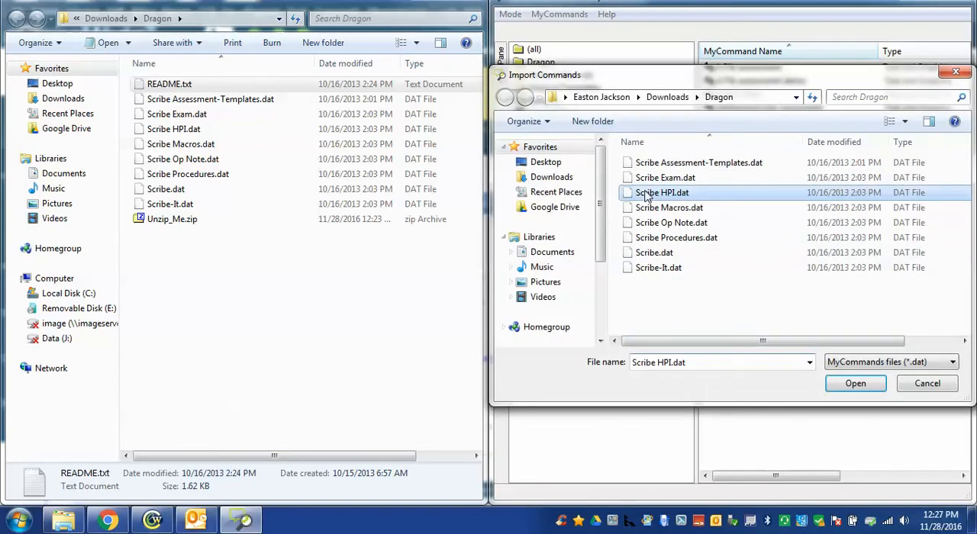
{"action": "left_click", "coordinate": [855, 383]}
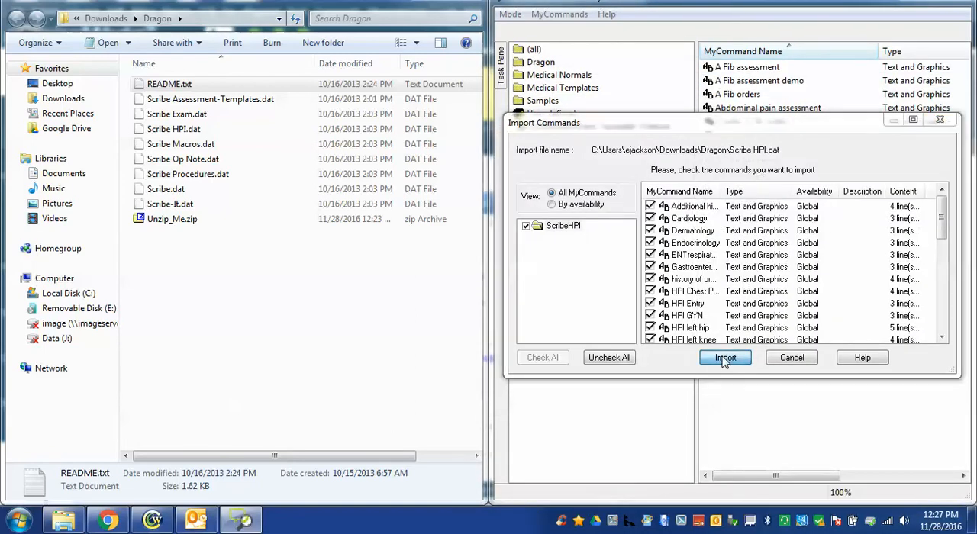
{"action": "left_click", "coordinate": [725, 358]}
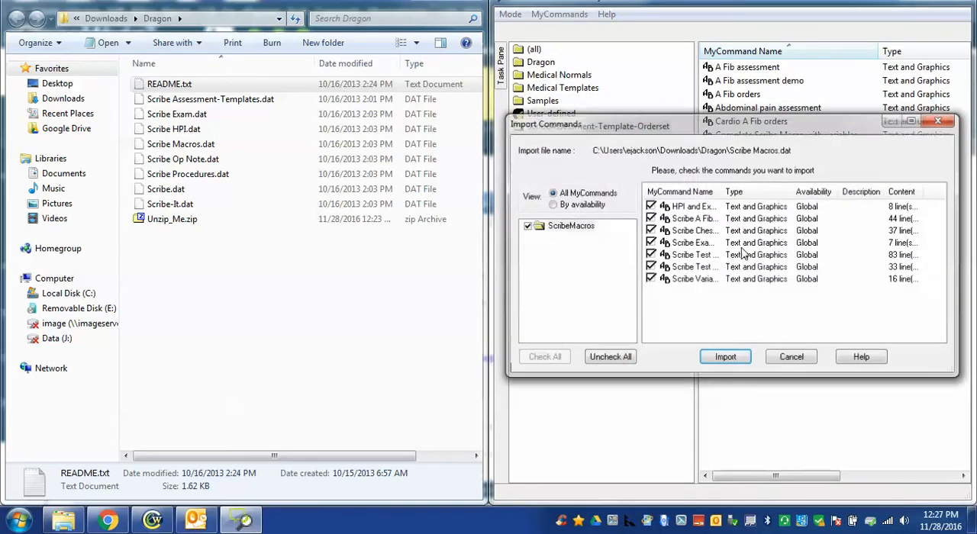
{"action": "left_click", "coordinate": [724, 357]}
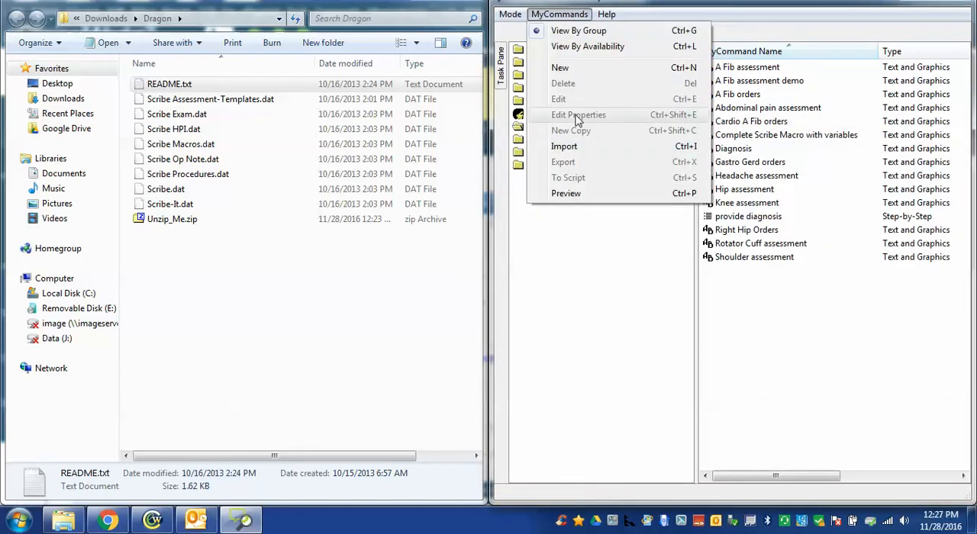
Step: Import the Scribe Op Note and Scribe Procedures command files
{"action": "left_click", "coordinate": [561, 146]}
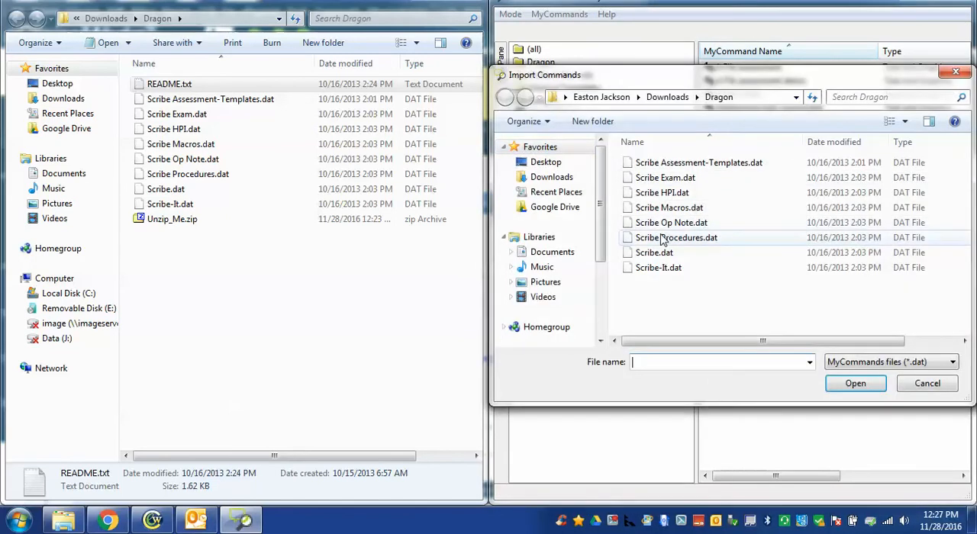
{"action": "left_click", "coordinate": [670, 223]}
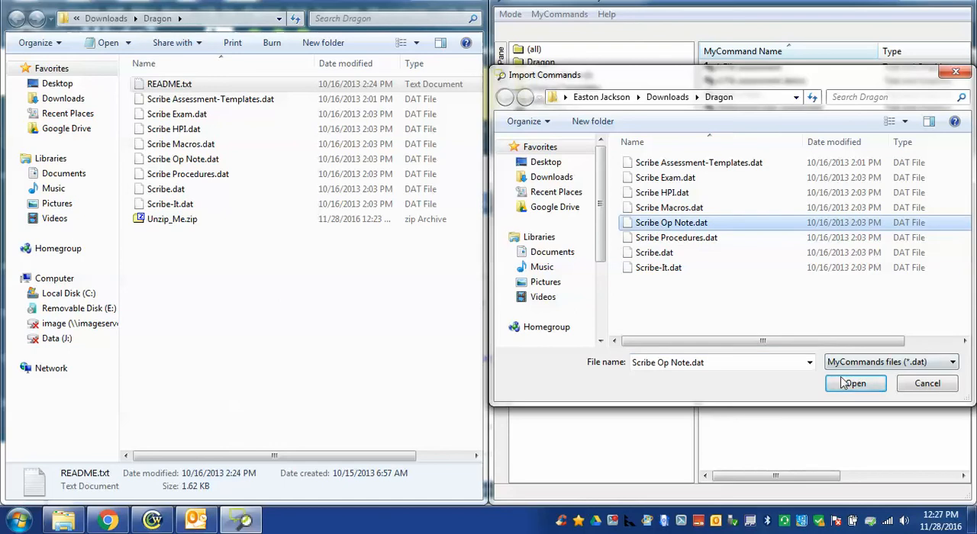
{"action": "left_click", "coordinate": [854, 383]}
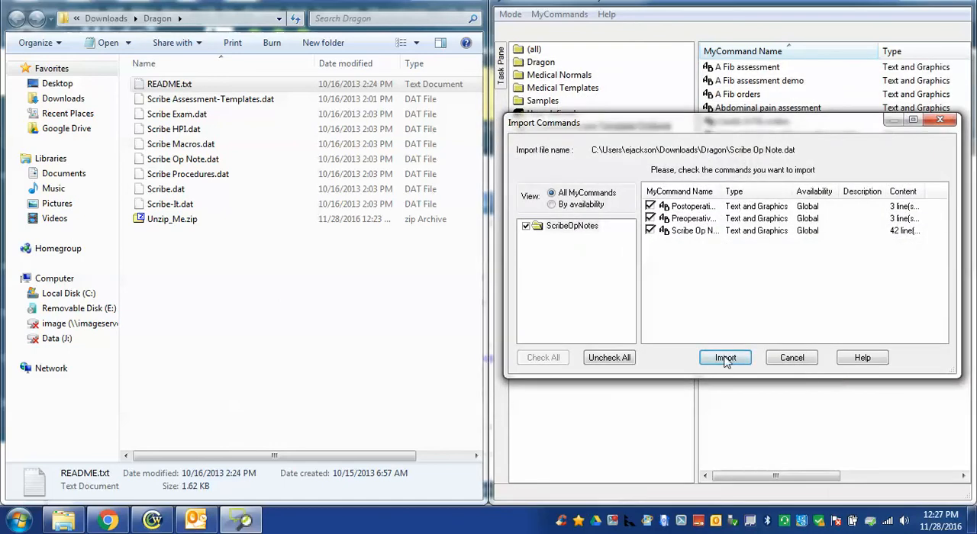
{"action": "left_click", "coordinate": [725, 357]}
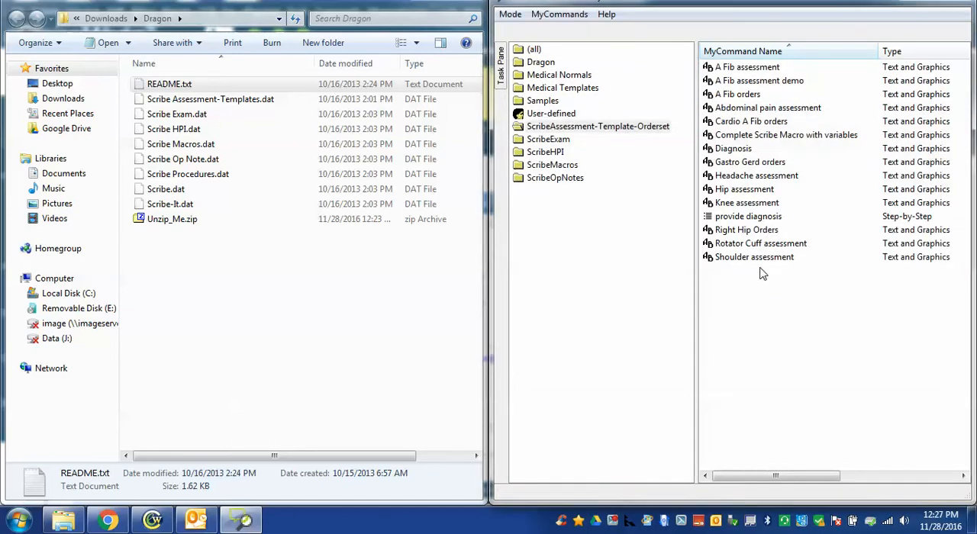
{"action": "left_click", "coordinate": [558, 13]}
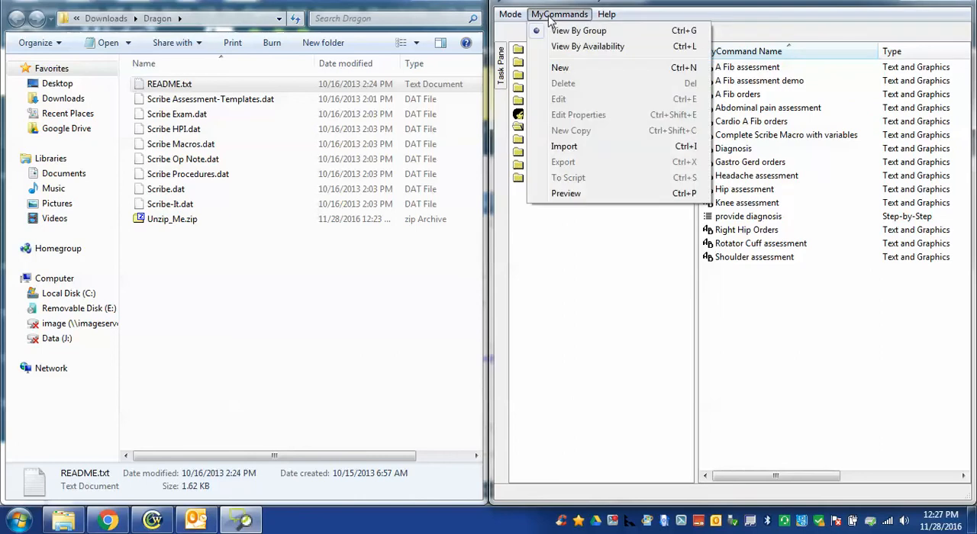
{"action": "left_click", "coordinate": [564, 146]}
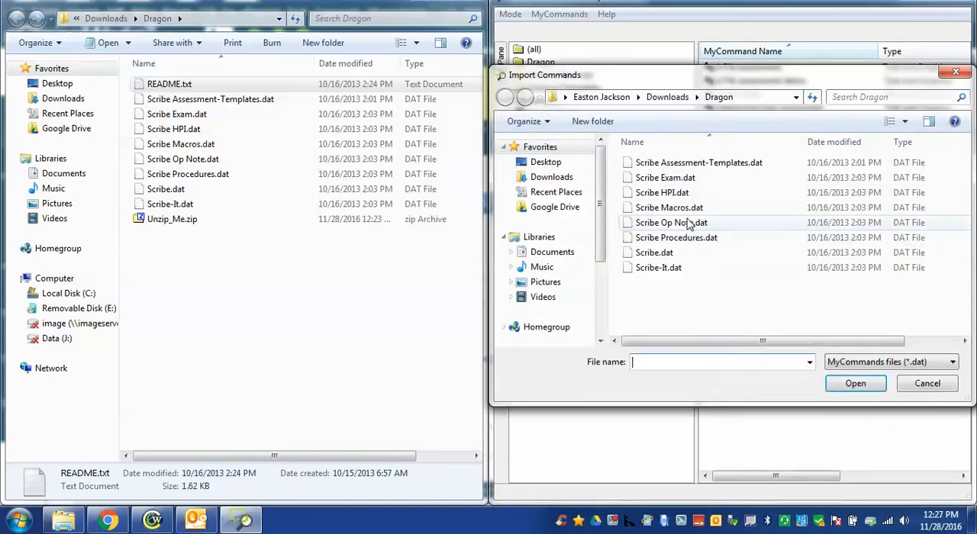
{"action": "left_click", "coordinate": [855, 382]}
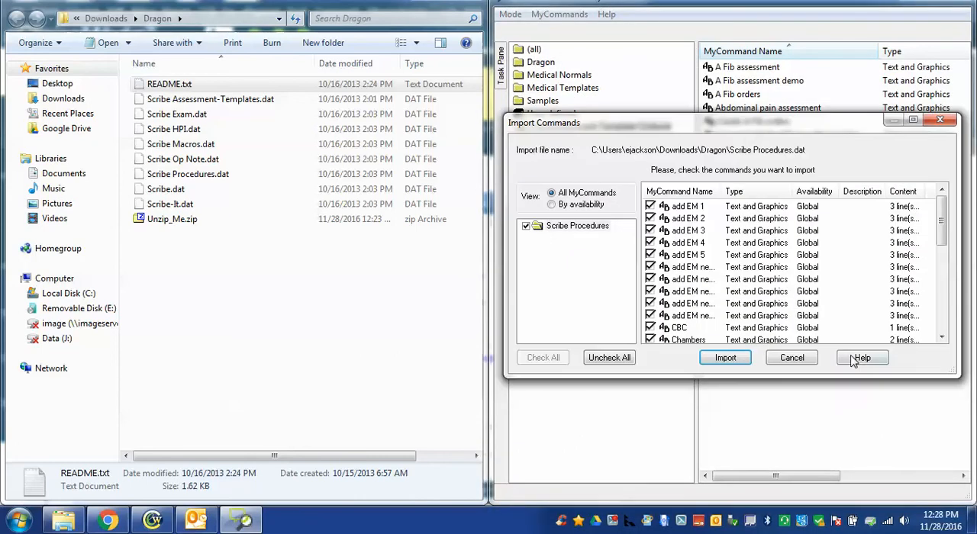
{"action": "left_click", "coordinate": [725, 357]}
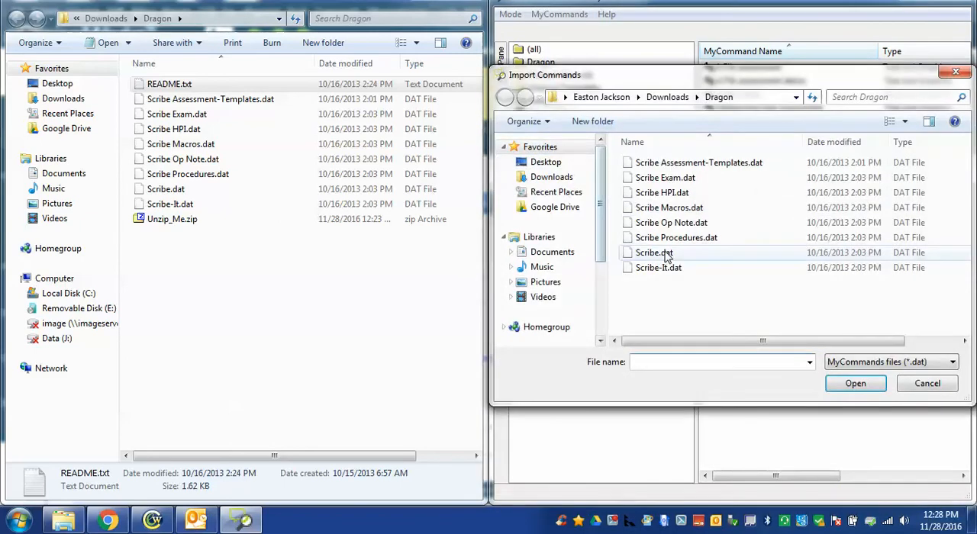
Step: Import the Scribe and Scribe-It command files
{"action": "left_click", "coordinate": [854, 383]}
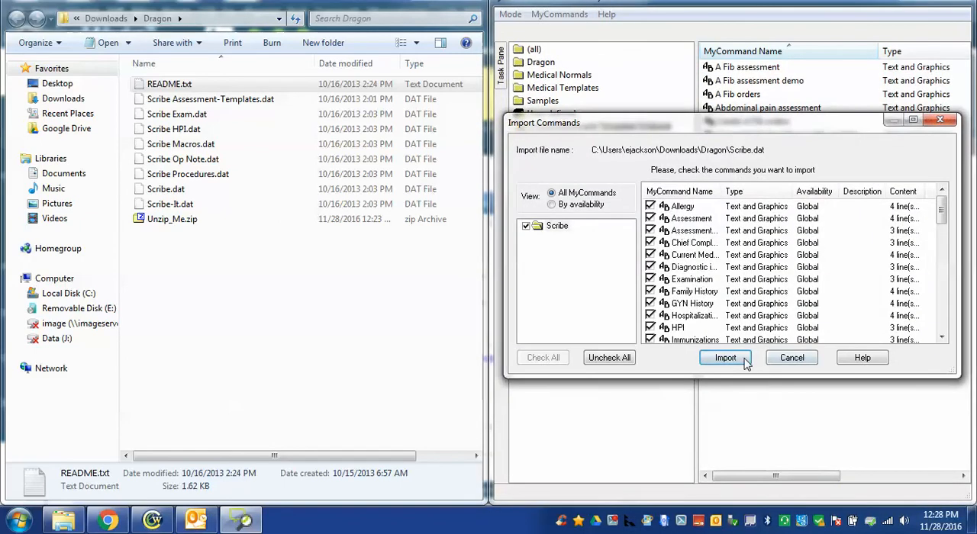
{"action": "left_click", "coordinate": [725, 357]}
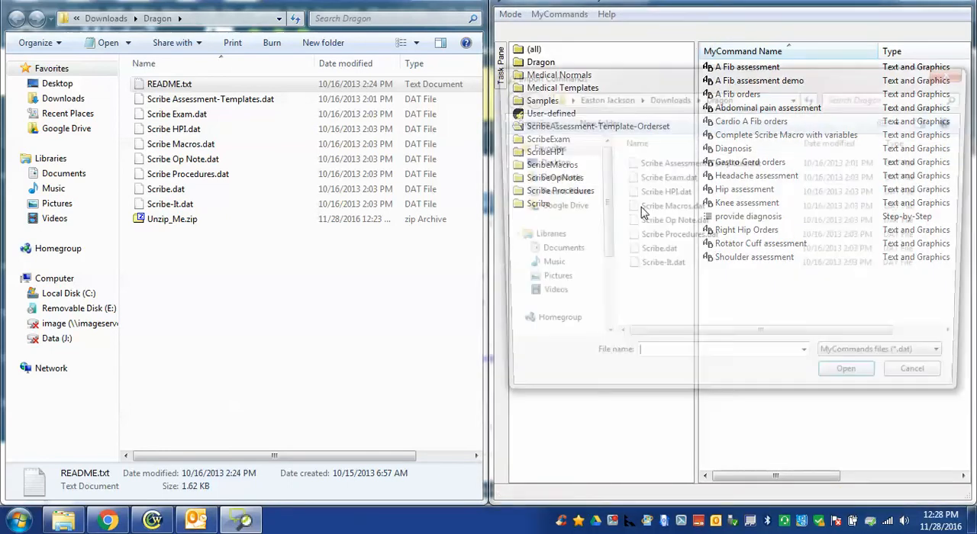
{"action": "left_click", "coordinate": [845, 368]}
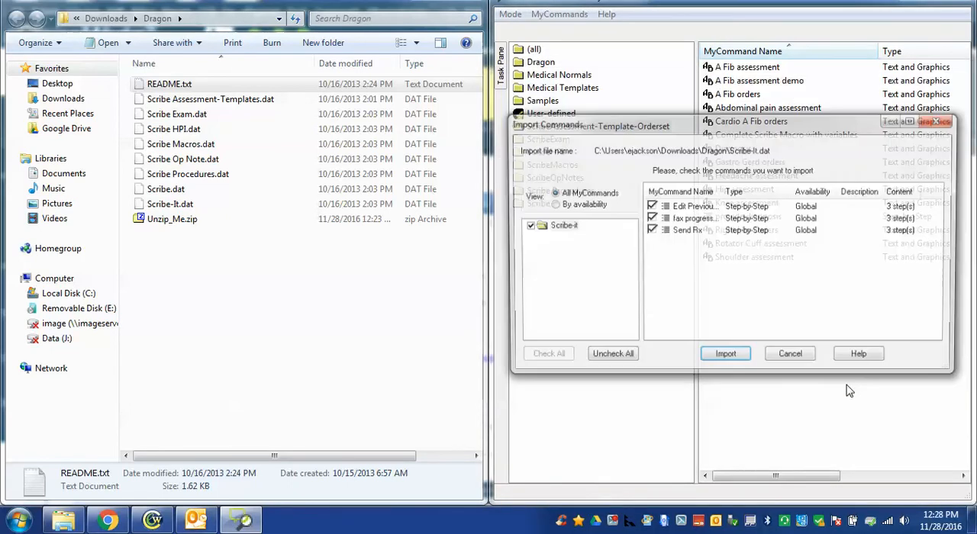
{"action": "left_click", "coordinate": [725, 354]}
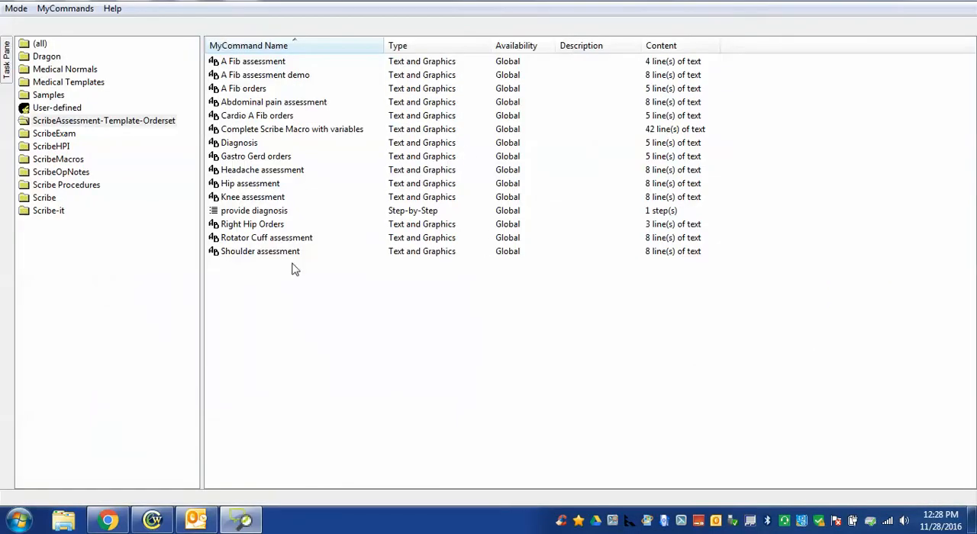
{"action": "mouse_move", "coordinate": [48, 147]}
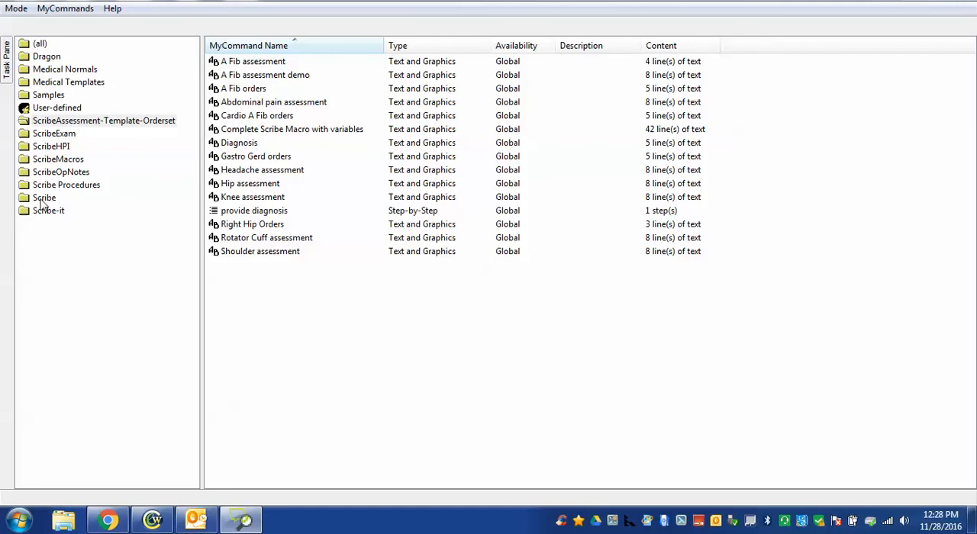
Step: List the Scribe group's commands and select its HPI command
{"action": "left_click", "coordinate": [42, 198]}
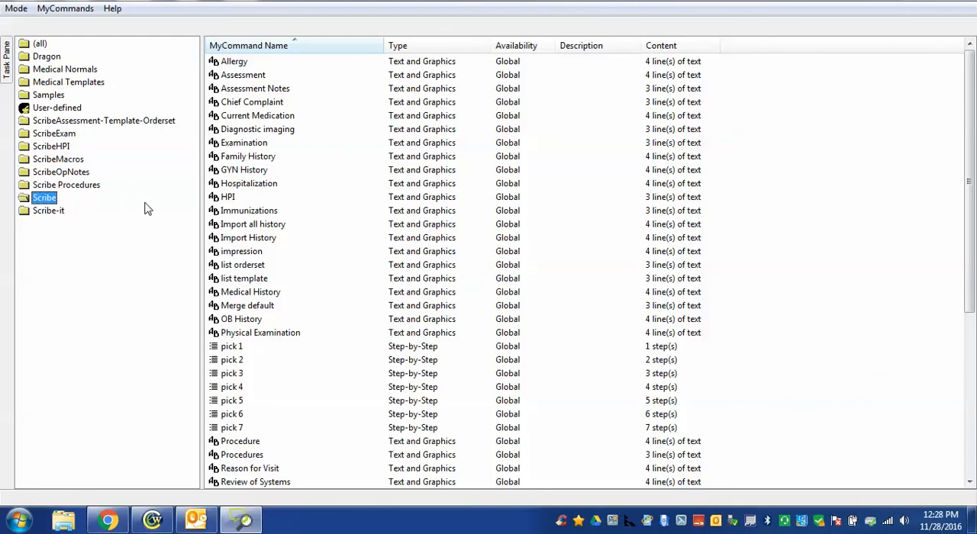
{"action": "left_click", "coordinate": [228, 197]}
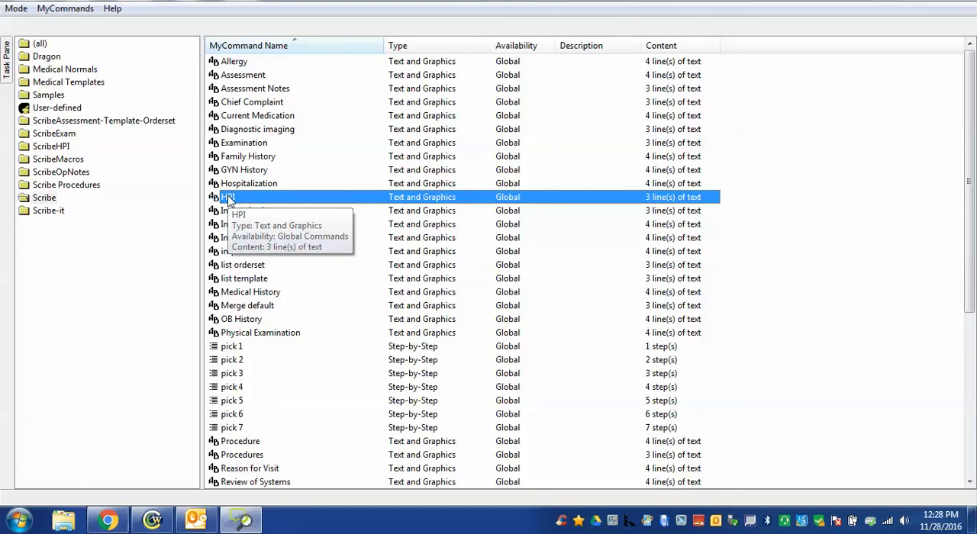
{"action": "double_click", "coordinate": [238, 197]}
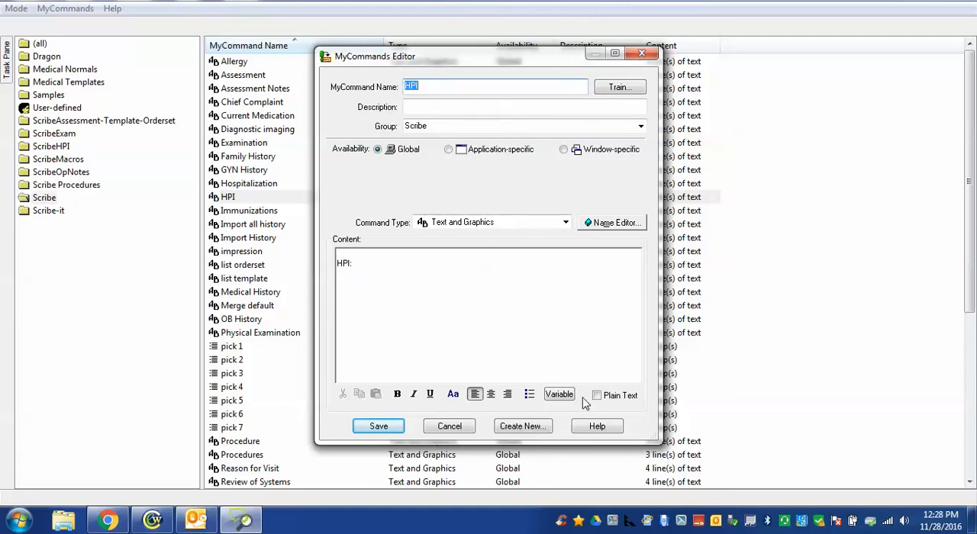
{"action": "mouse_move", "coordinate": [357, 241]}
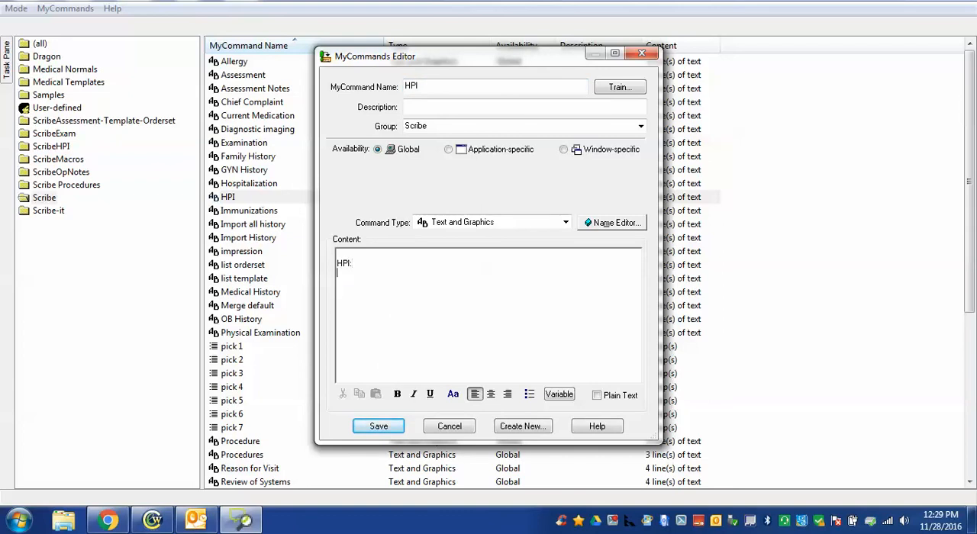
{"action": "left_click", "coordinate": [379, 425]}
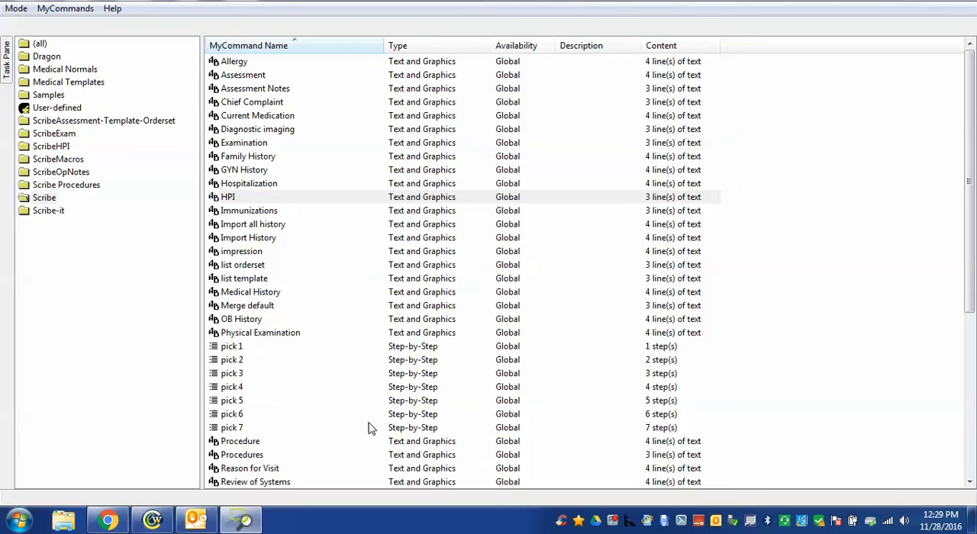
{"action": "mouse_move", "coordinate": [382, 296]}
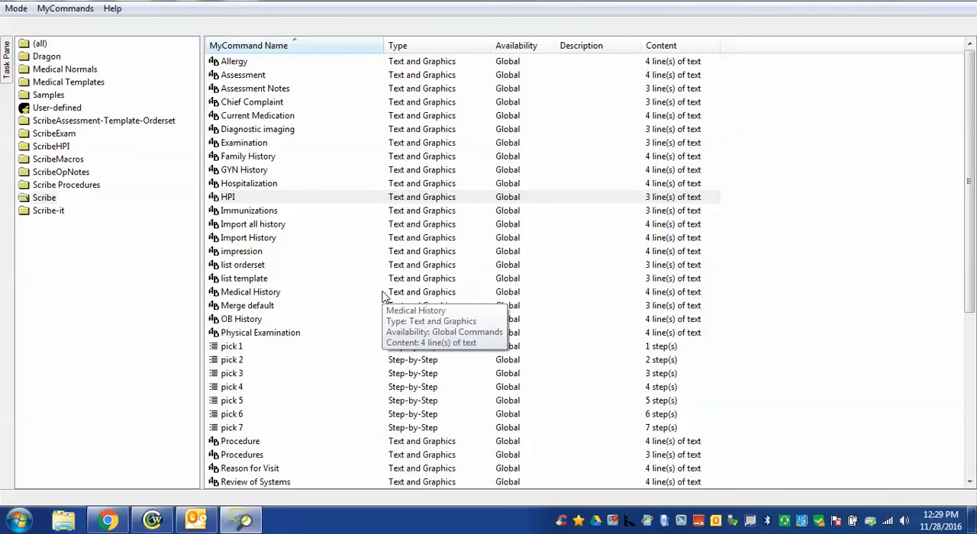
{"action": "mouse_move", "coordinate": [317, 195]}
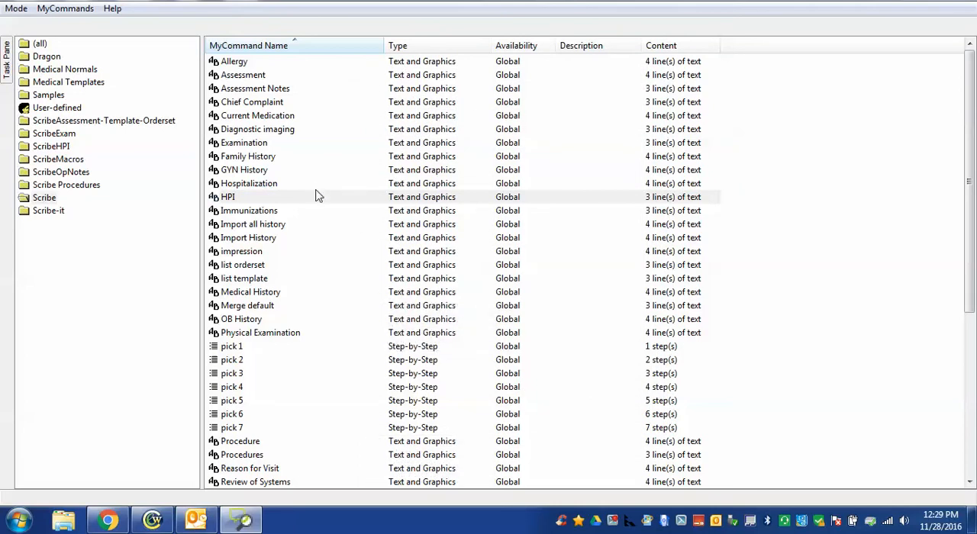
{"action": "mouse_move", "coordinate": [317, 190]}
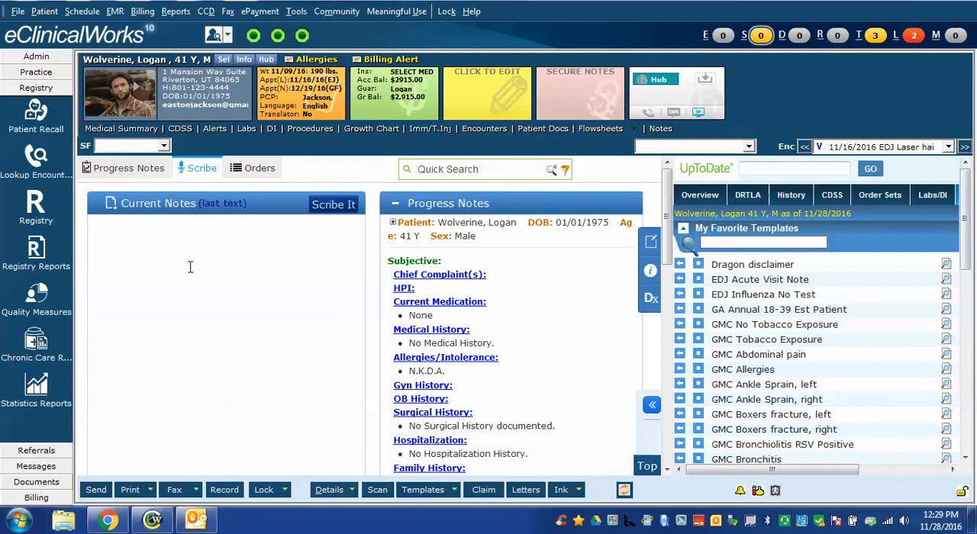
{"action": "mouse_move", "coordinate": [222, 288]}
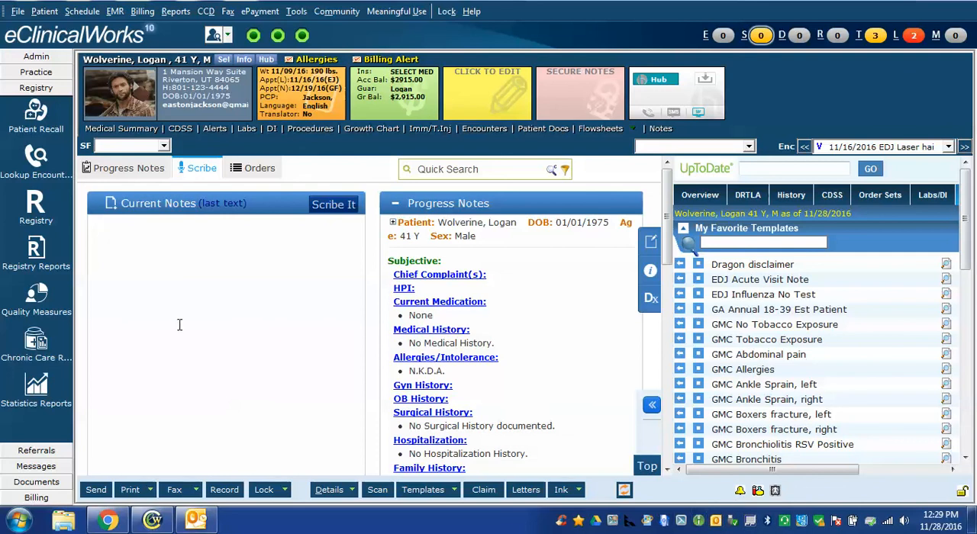
Step: Dictate 'HPI' then the follow-up-from-injuries narrative ending 'No new complaints today.' into Current Notes
{"action": "type", "text": "HPI:"}
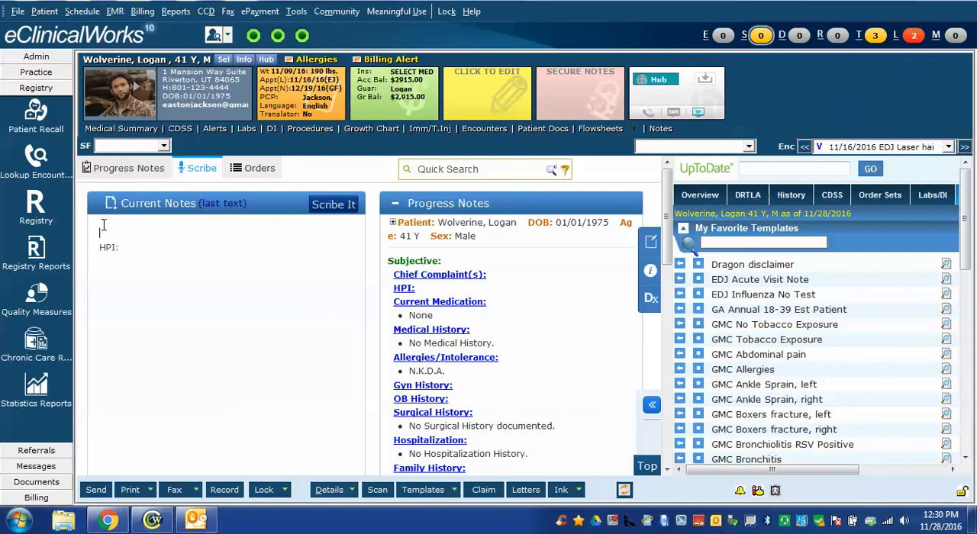
{"action": "mouse_move", "coordinate": [98, 238]}
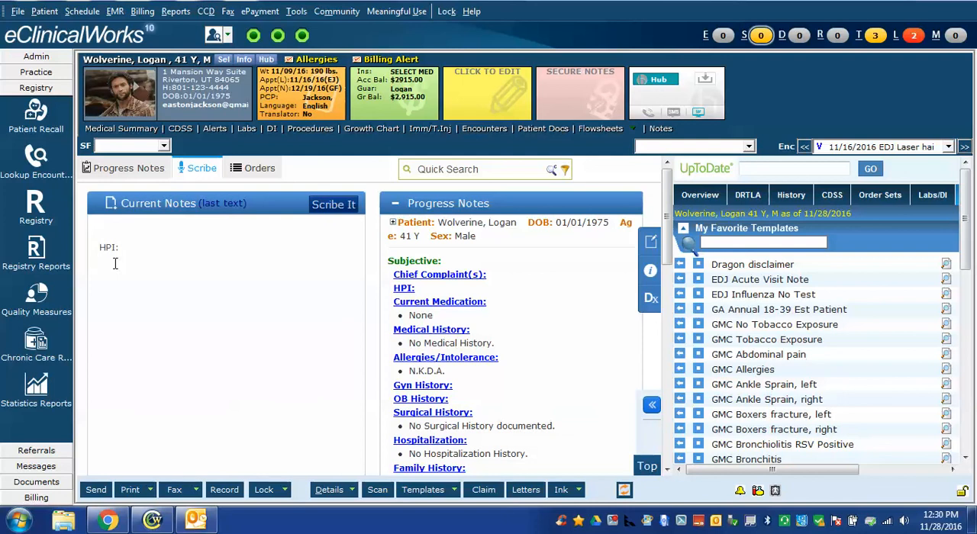
{"action": "mouse_move", "coordinate": [699, 521]}
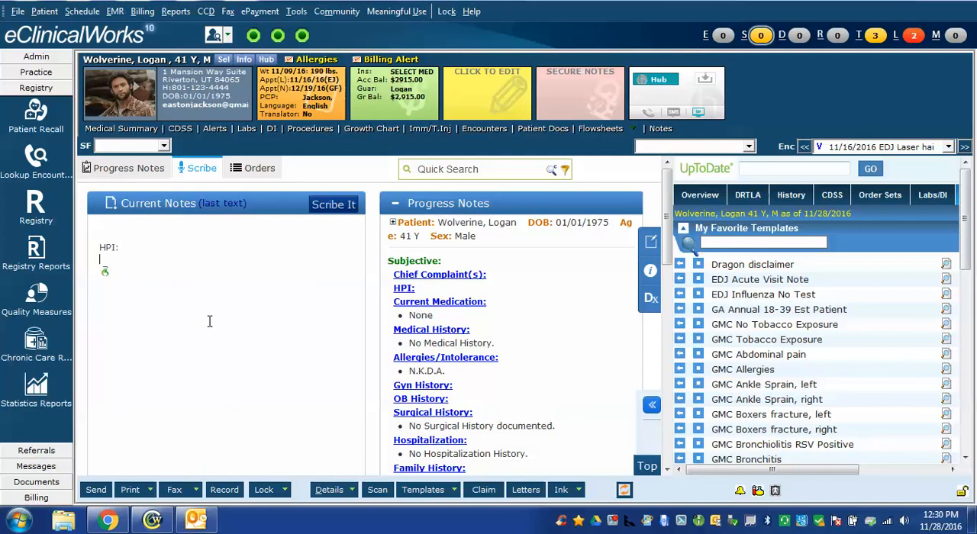
{"action": "type", "text": "The patient is here for follow-up from a number of injuries. Overall, he feels like he is getting better."}
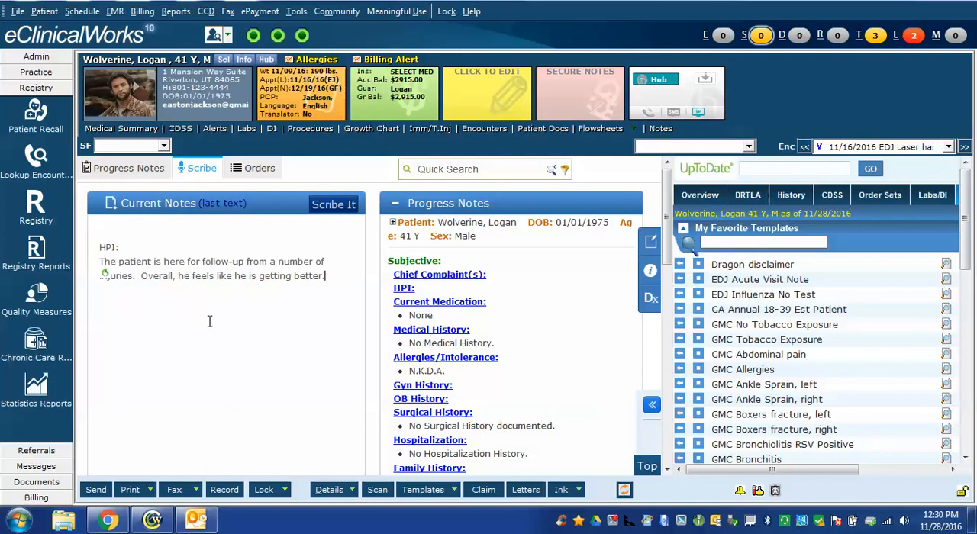
{"action": "type", "text": "No new complaints today."}
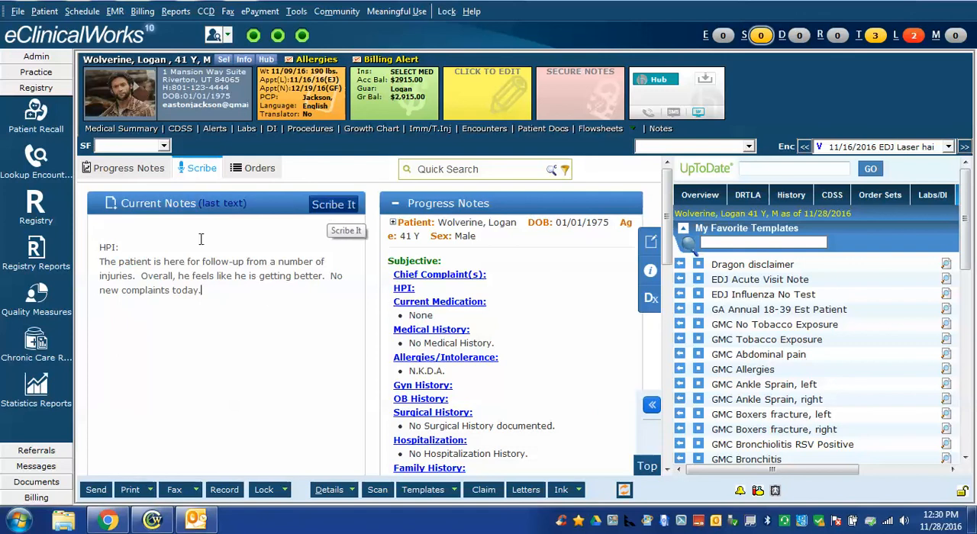
Step: Scribe the selected HPI narrative into the progress note and confirm it appears in the HPI section
{"action": "left_click_drag", "start_coordinate": [101, 275], "coordinate": [202, 290]}
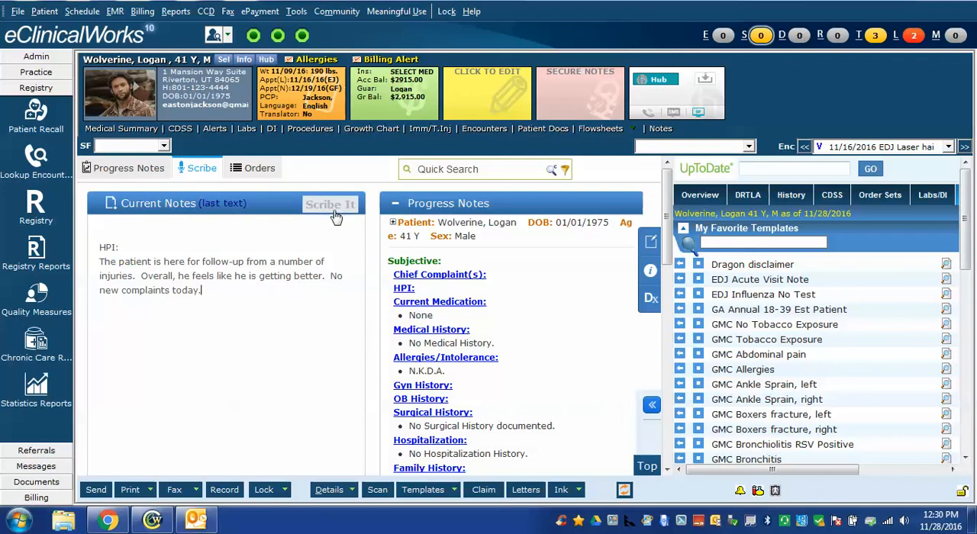
{"action": "left_click", "coordinate": [330, 204]}
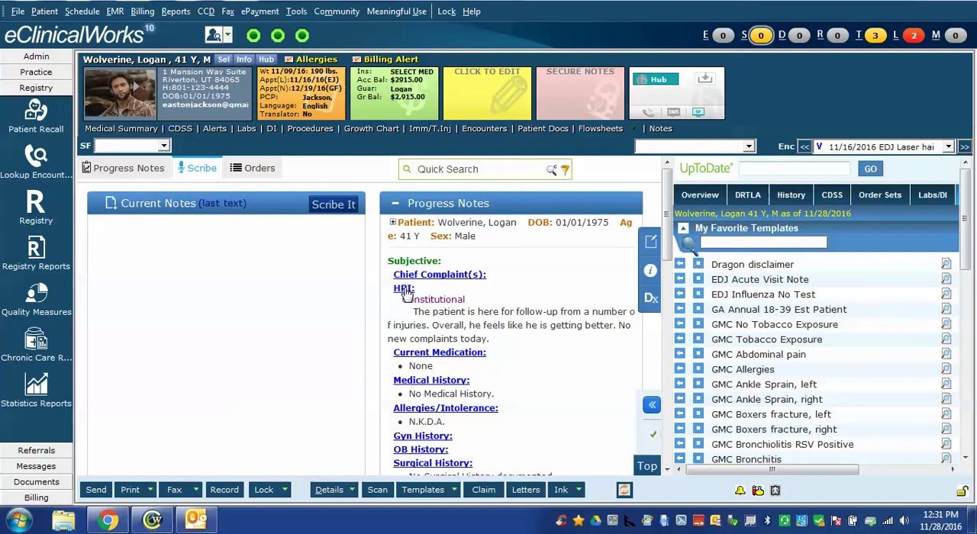
{"action": "left_click", "coordinate": [401, 288]}
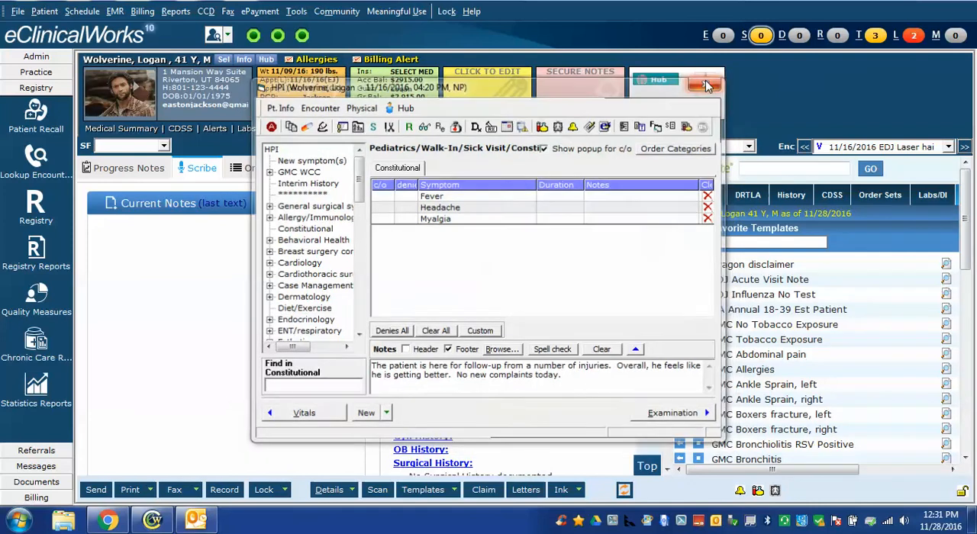
{"action": "left_click", "coordinate": [705, 84]}
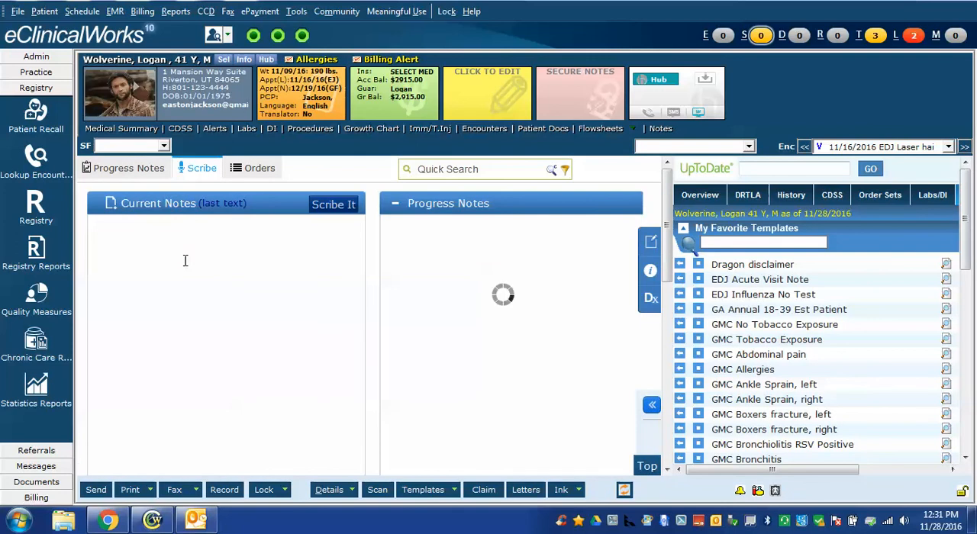